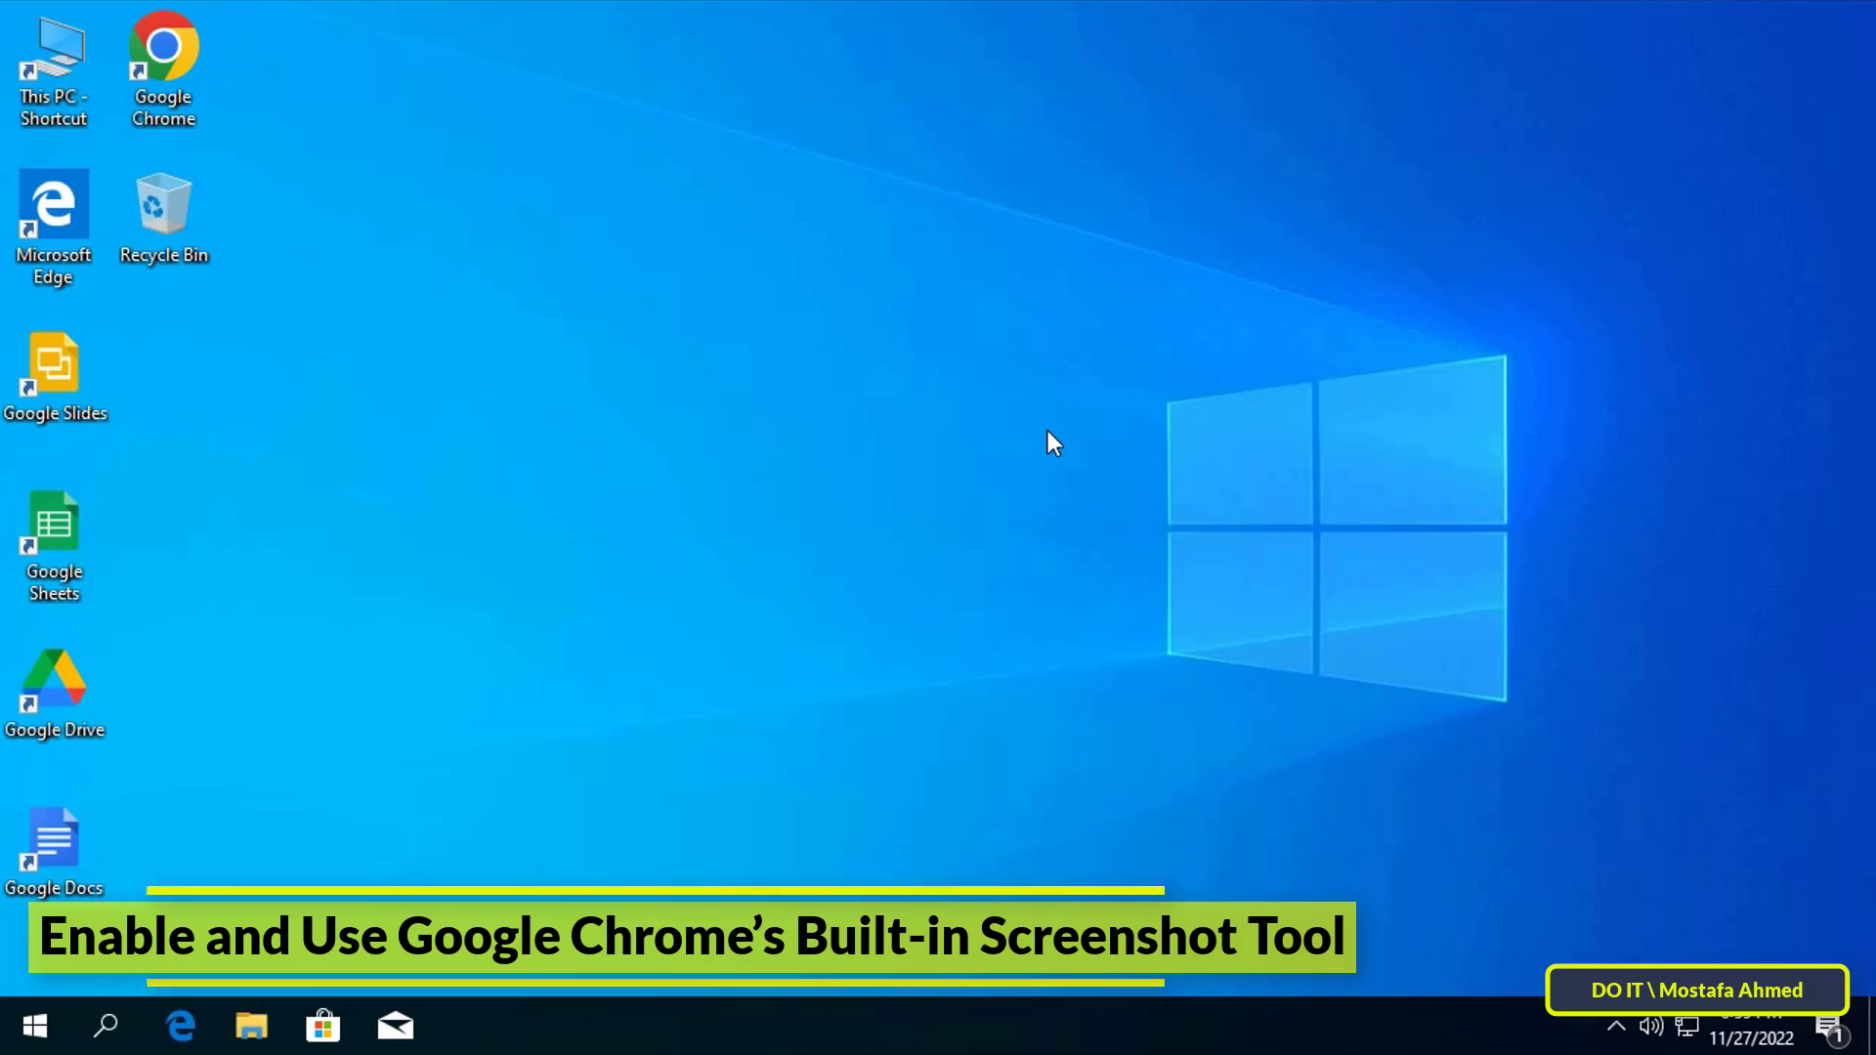
{"action": "mouse_move", "coordinate": [1089, 488]}
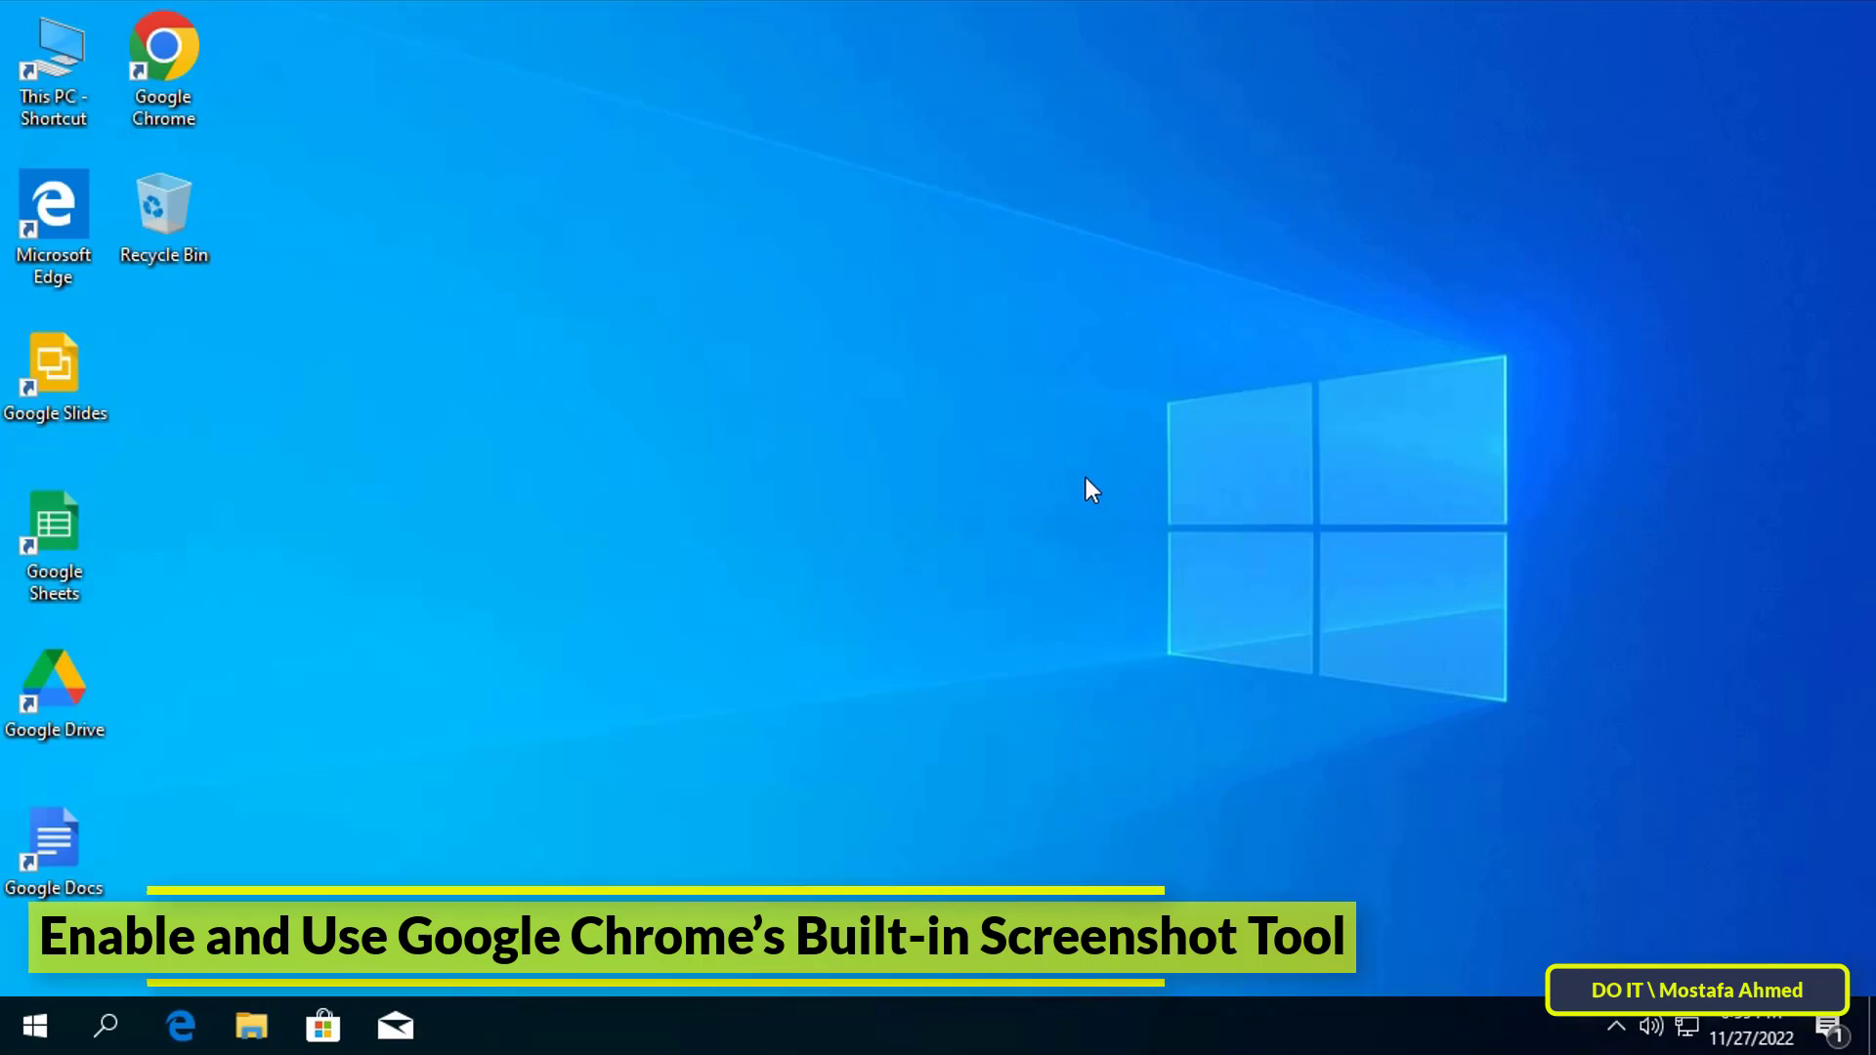
{"action": "mouse_move", "coordinate": [1022, 510]}
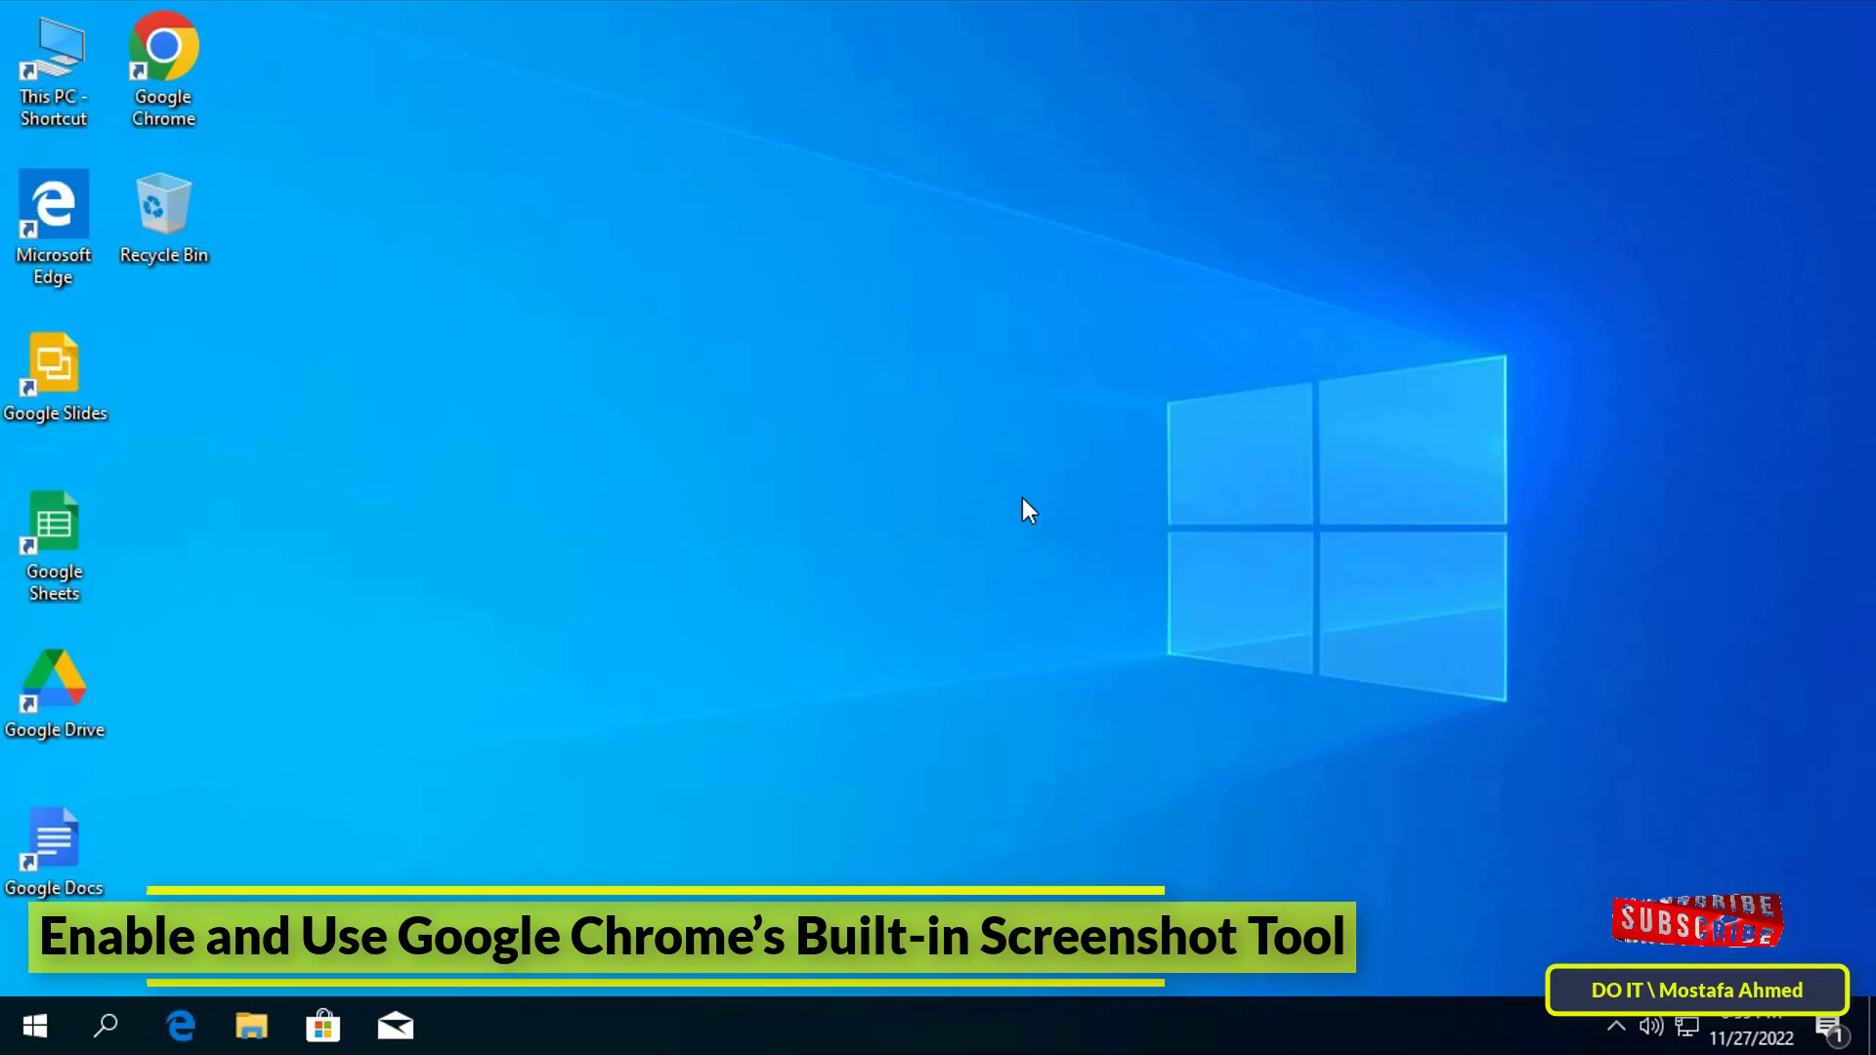
{"action": "mouse_move", "coordinate": [1018, 495]}
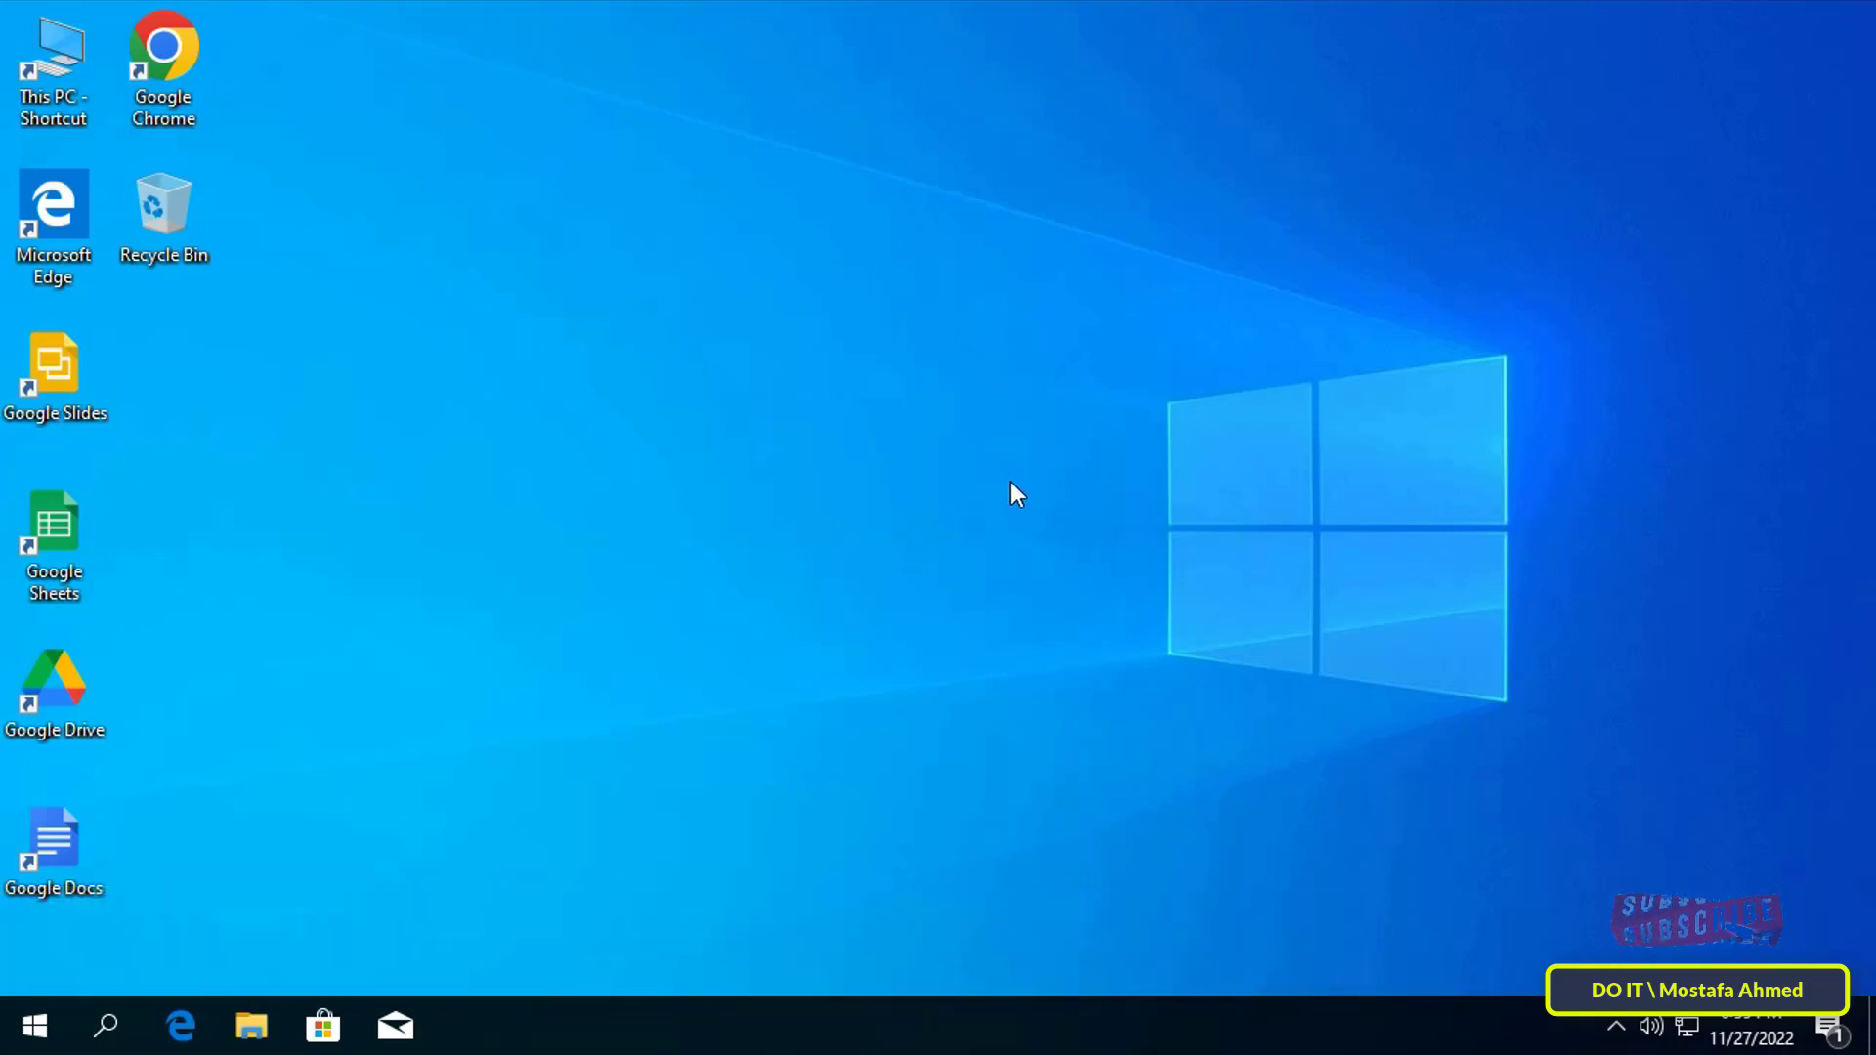
- Launch Chrome from the desktop shortcut and go to chrome://flags
{"action": "left_click", "coordinate": [164, 68]}
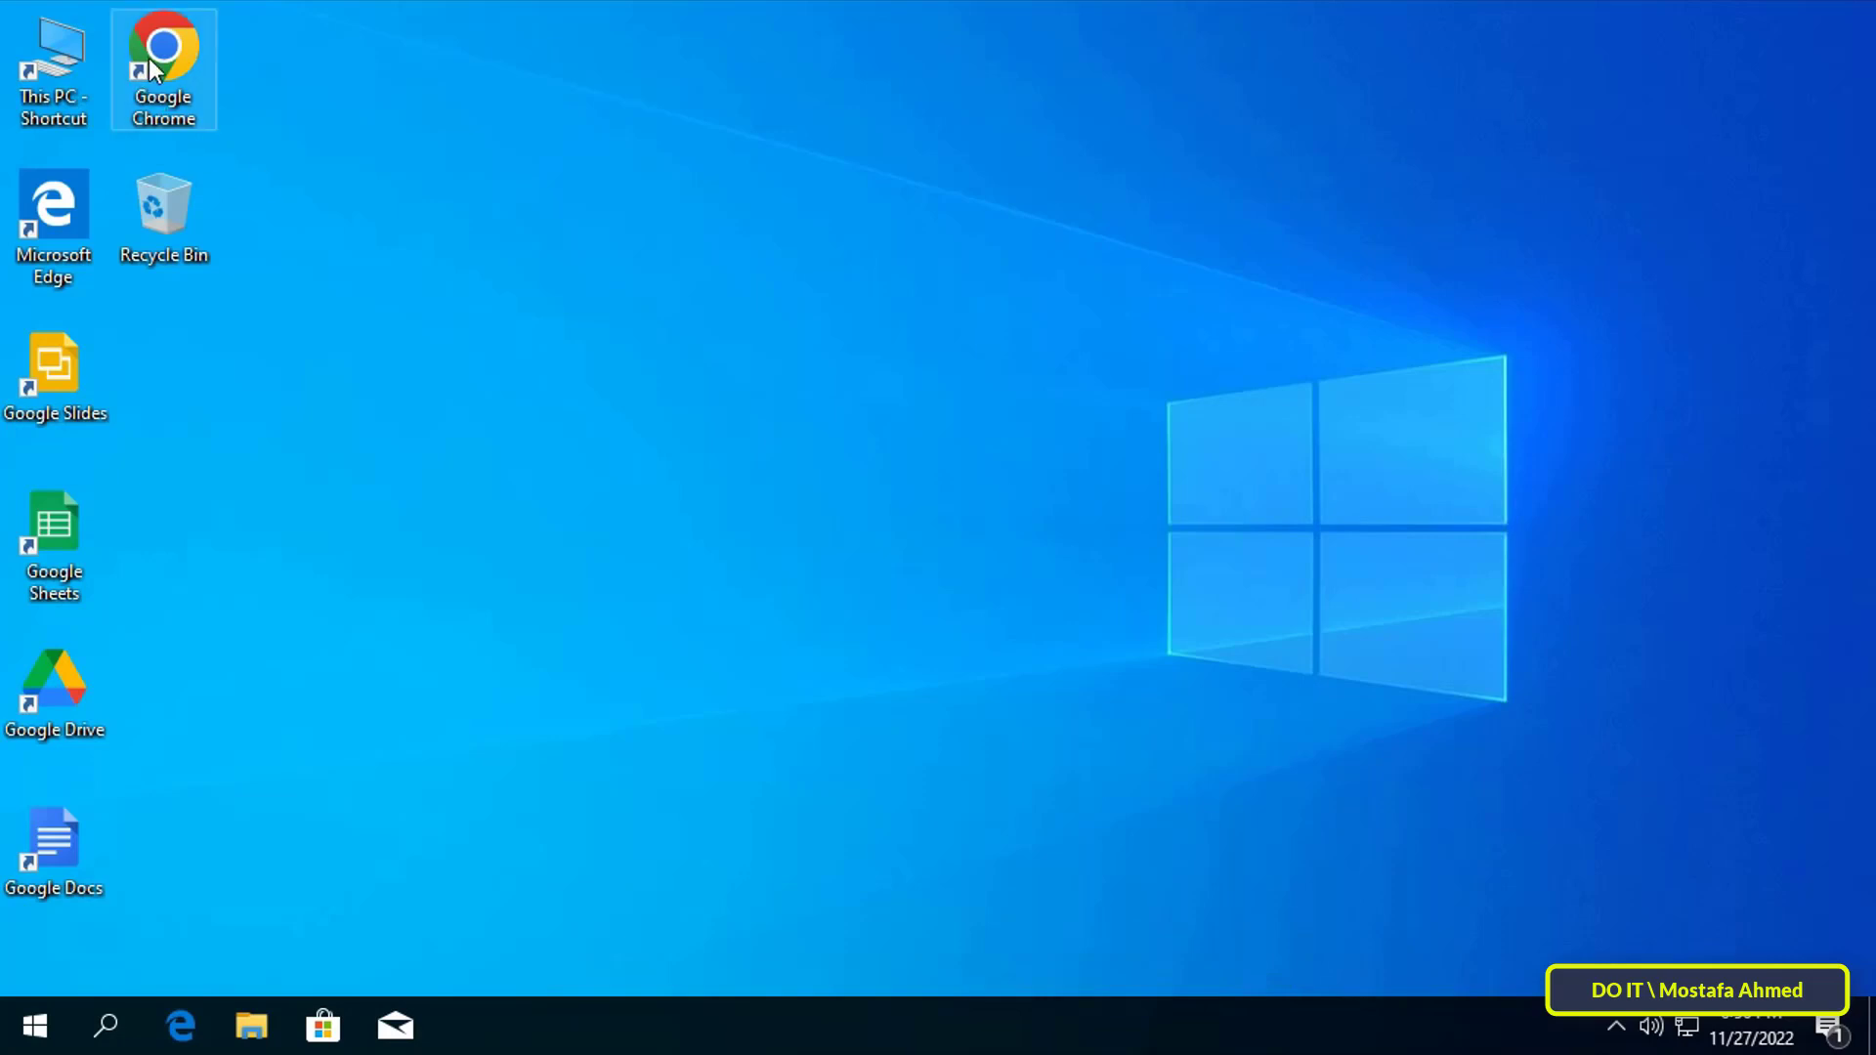
{"action": "double_click", "coordinate": [162, 68]}
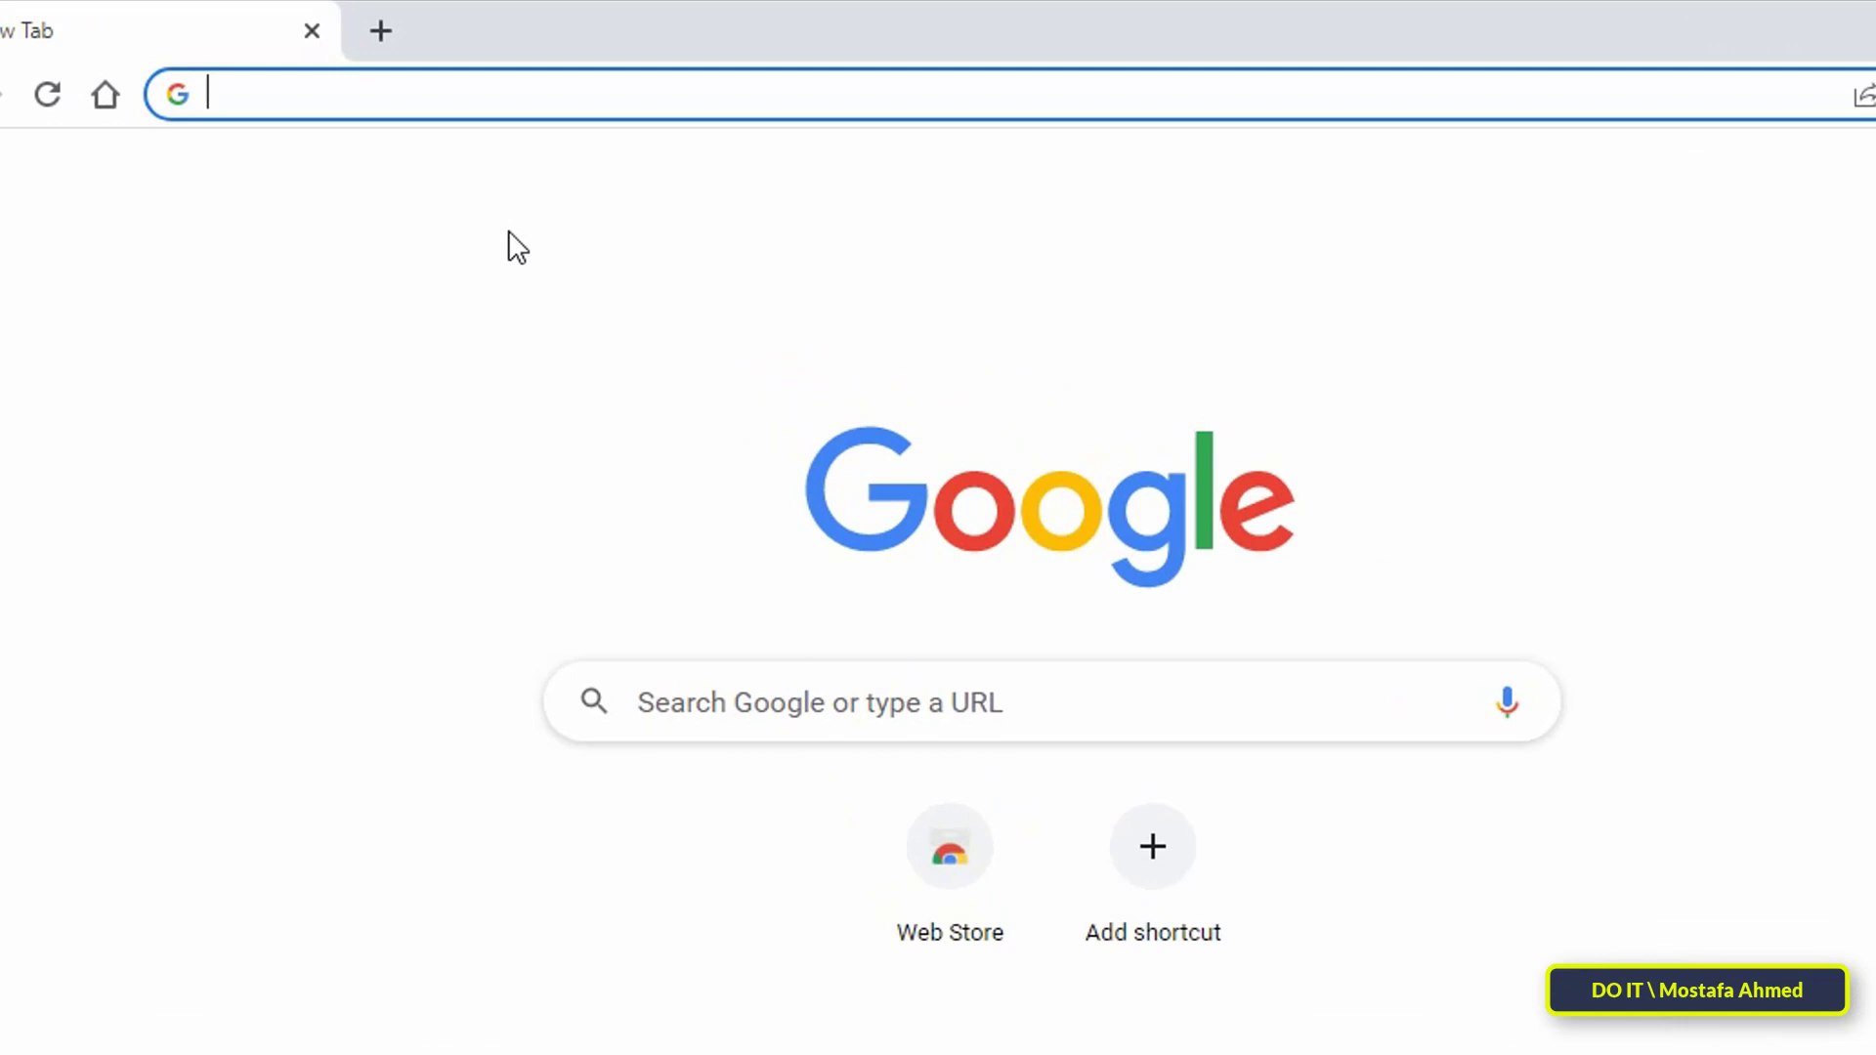
{"action": "type", "text": "chrome://flag"}
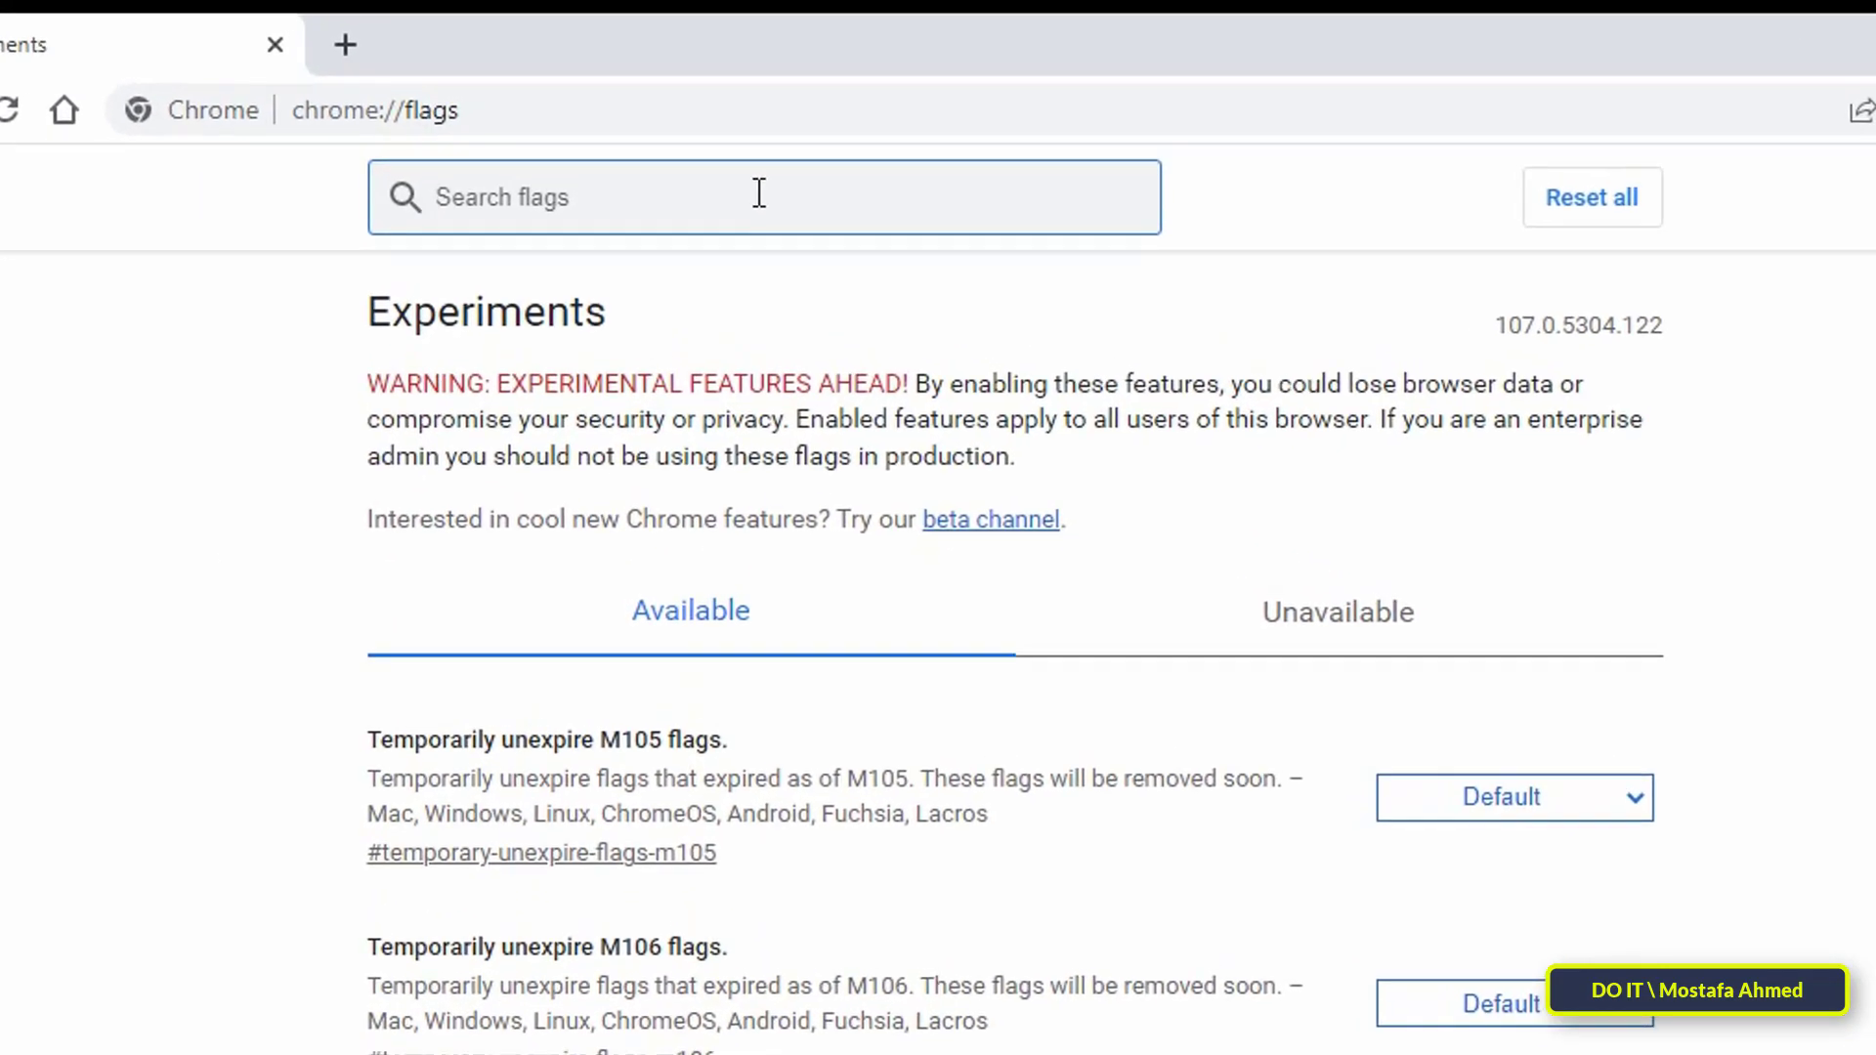
- Search flags for 'screenshots' and set Desktop Screenshots and its Edit Mode to Enabled
{"action": "type", "text": "screenshots"}
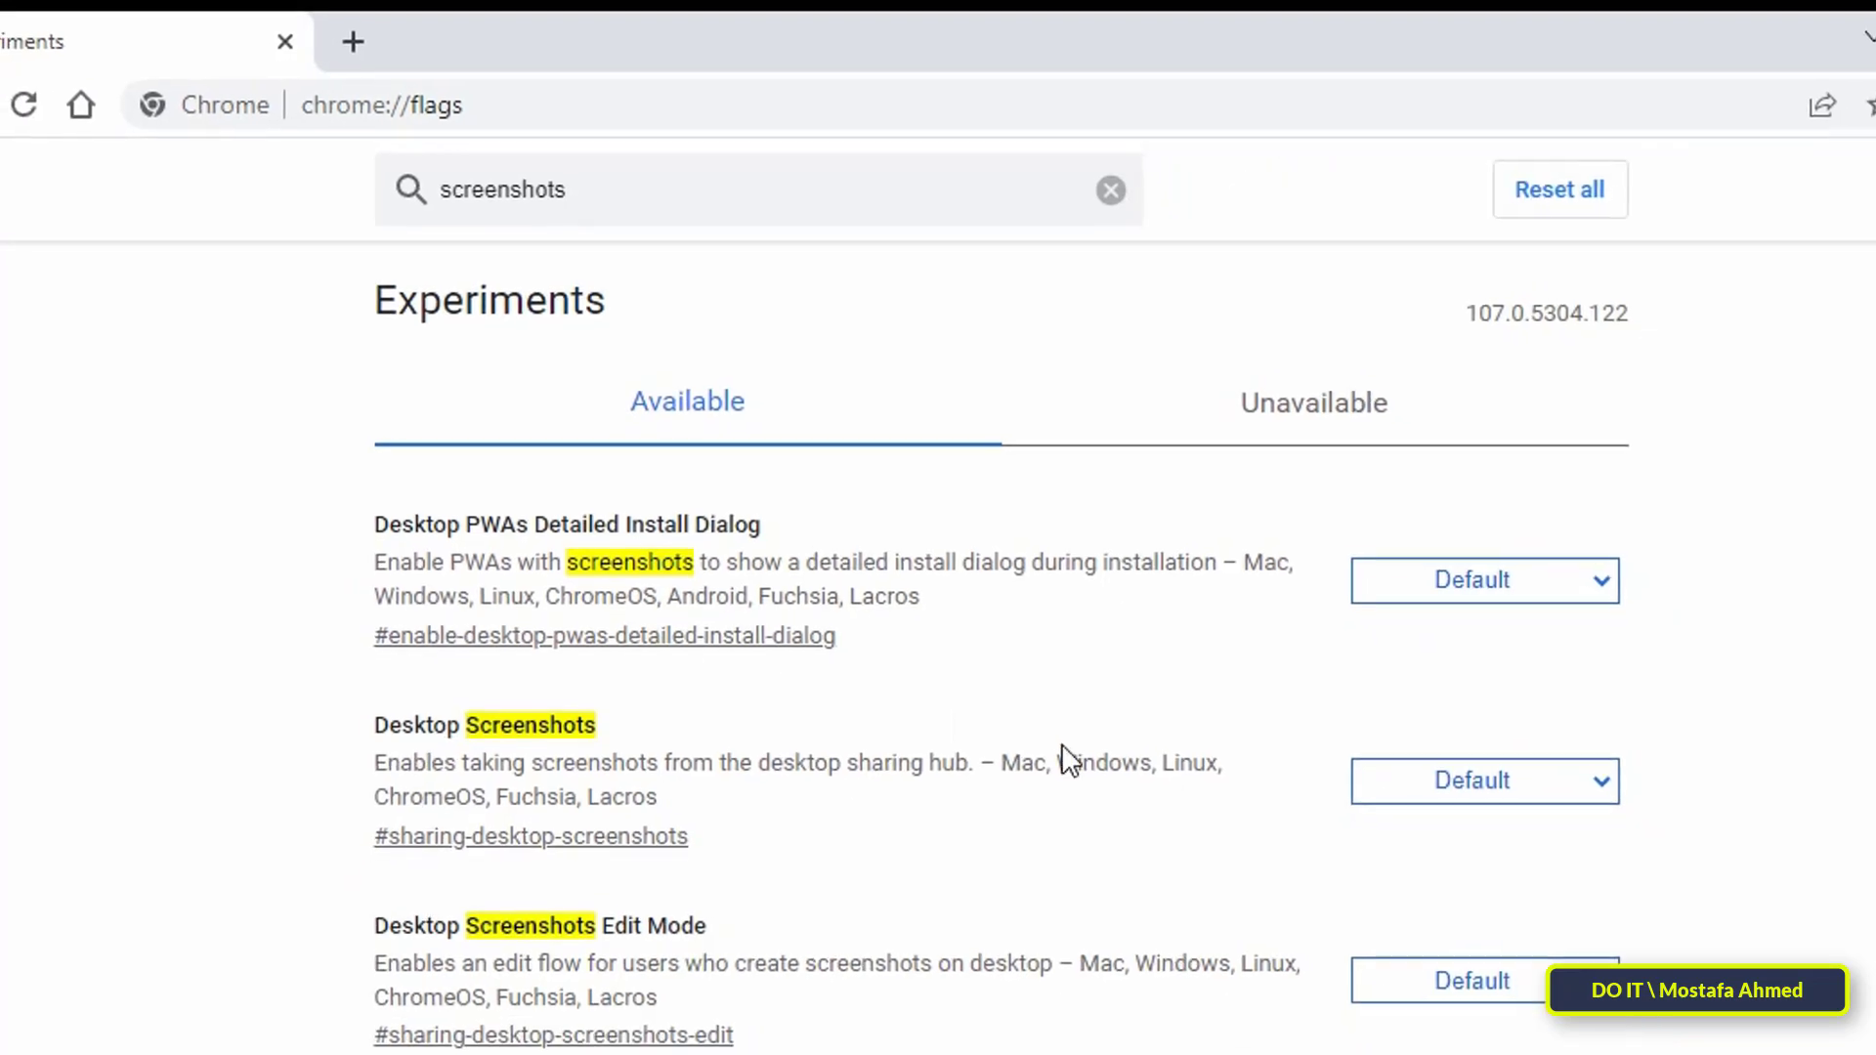
{"action": "left_click", "coordinate": [1337, 642]}
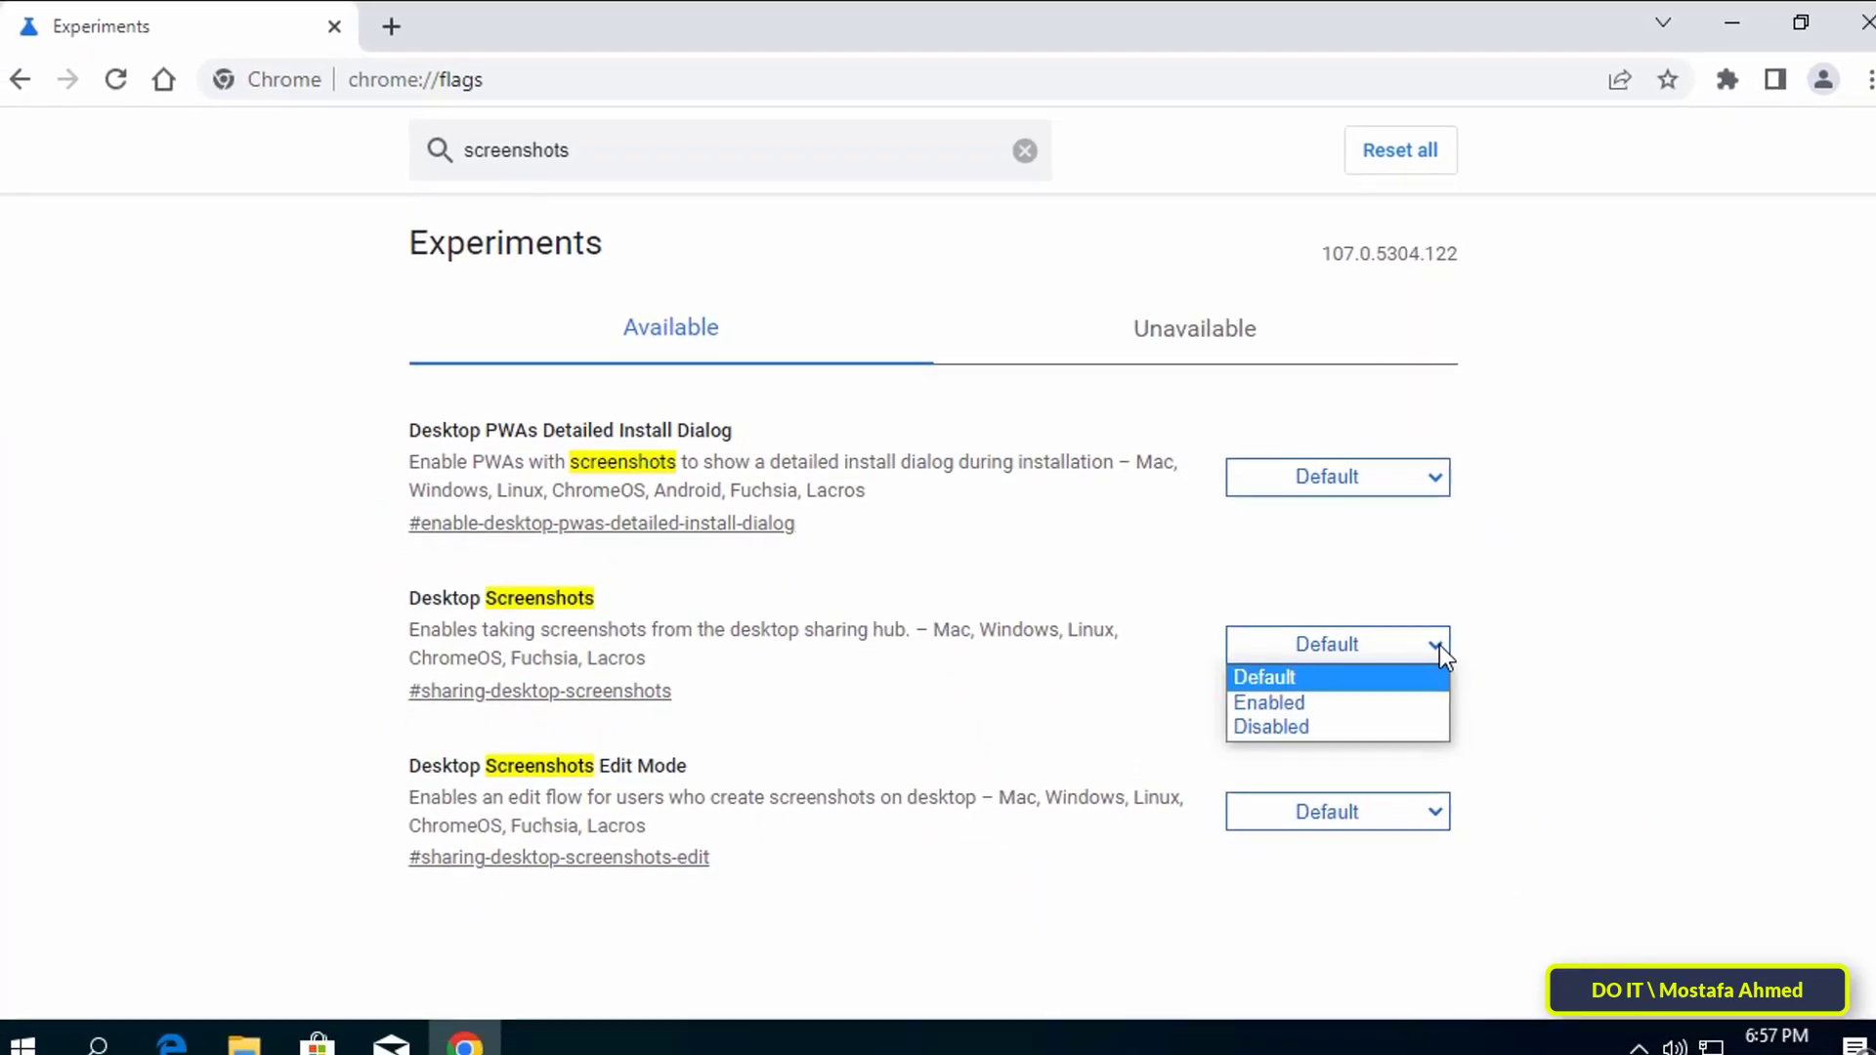
{"action": "left_click", "coordinate": [1268, 701]}
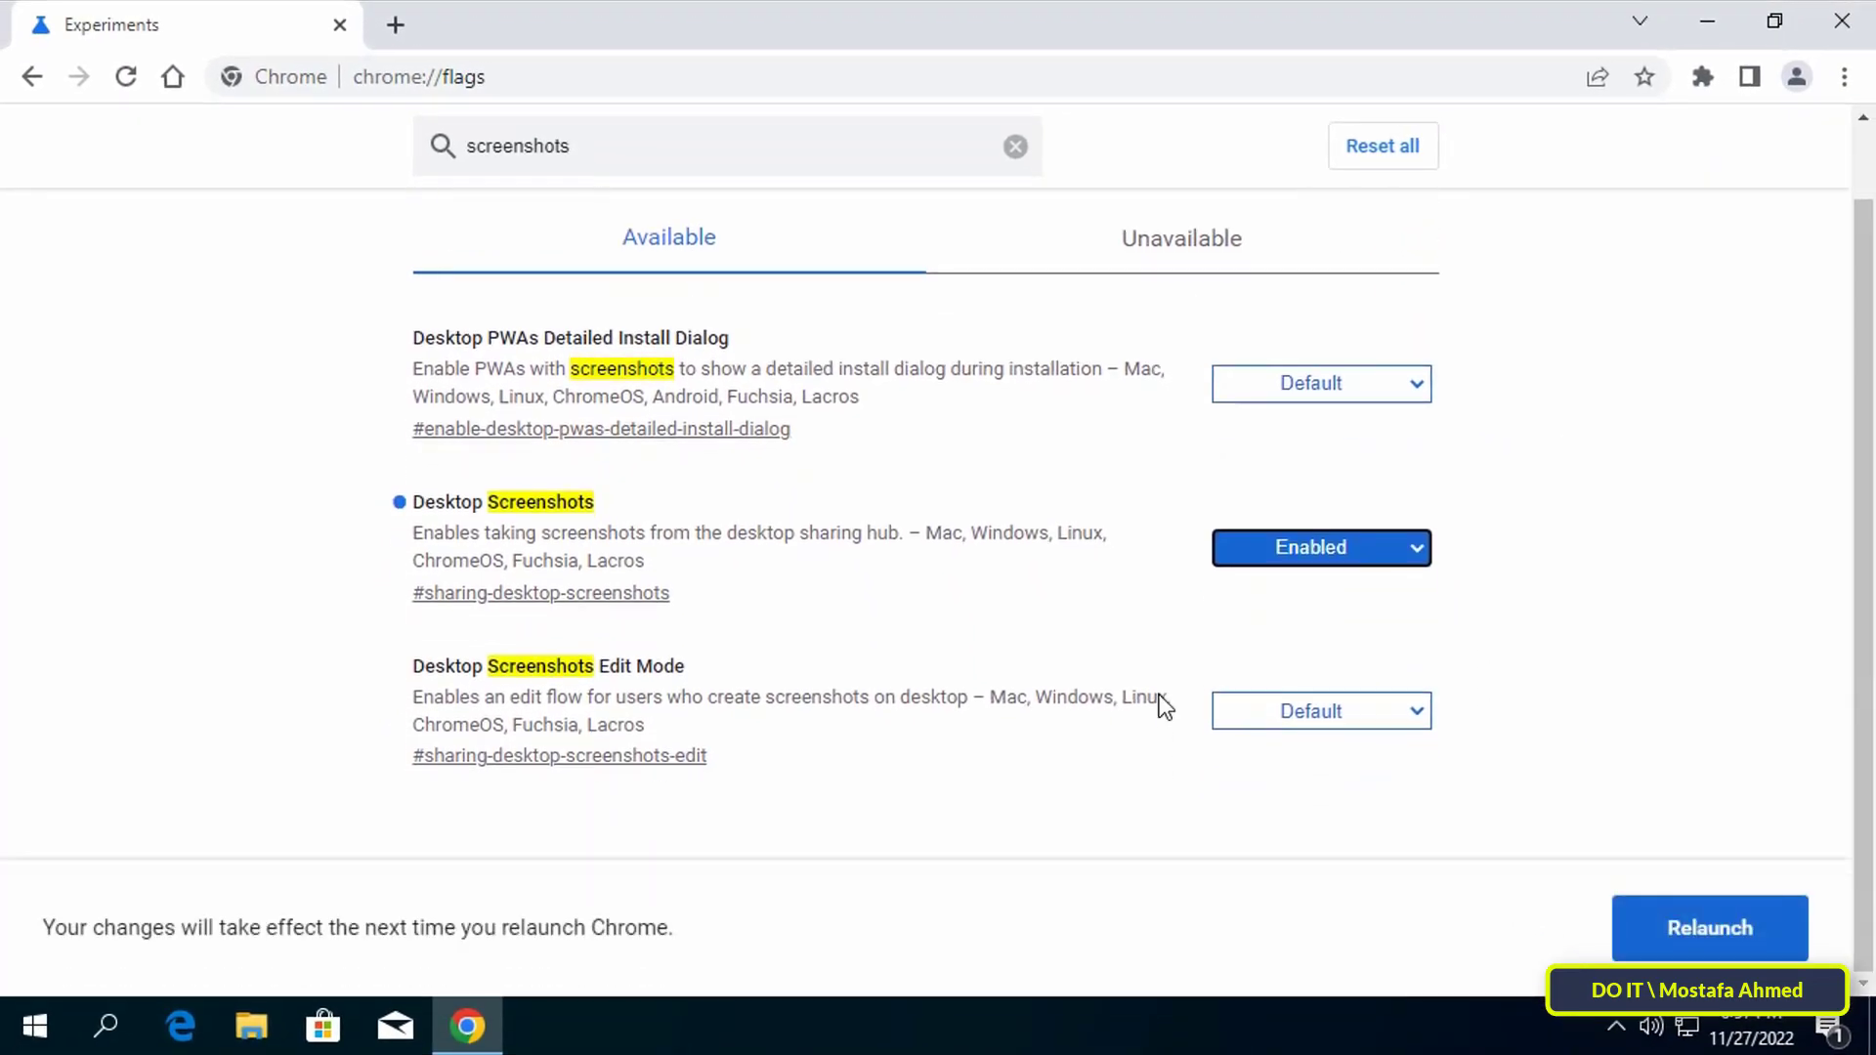
{"action": "left_click", "coordinate": [1318, 710]}
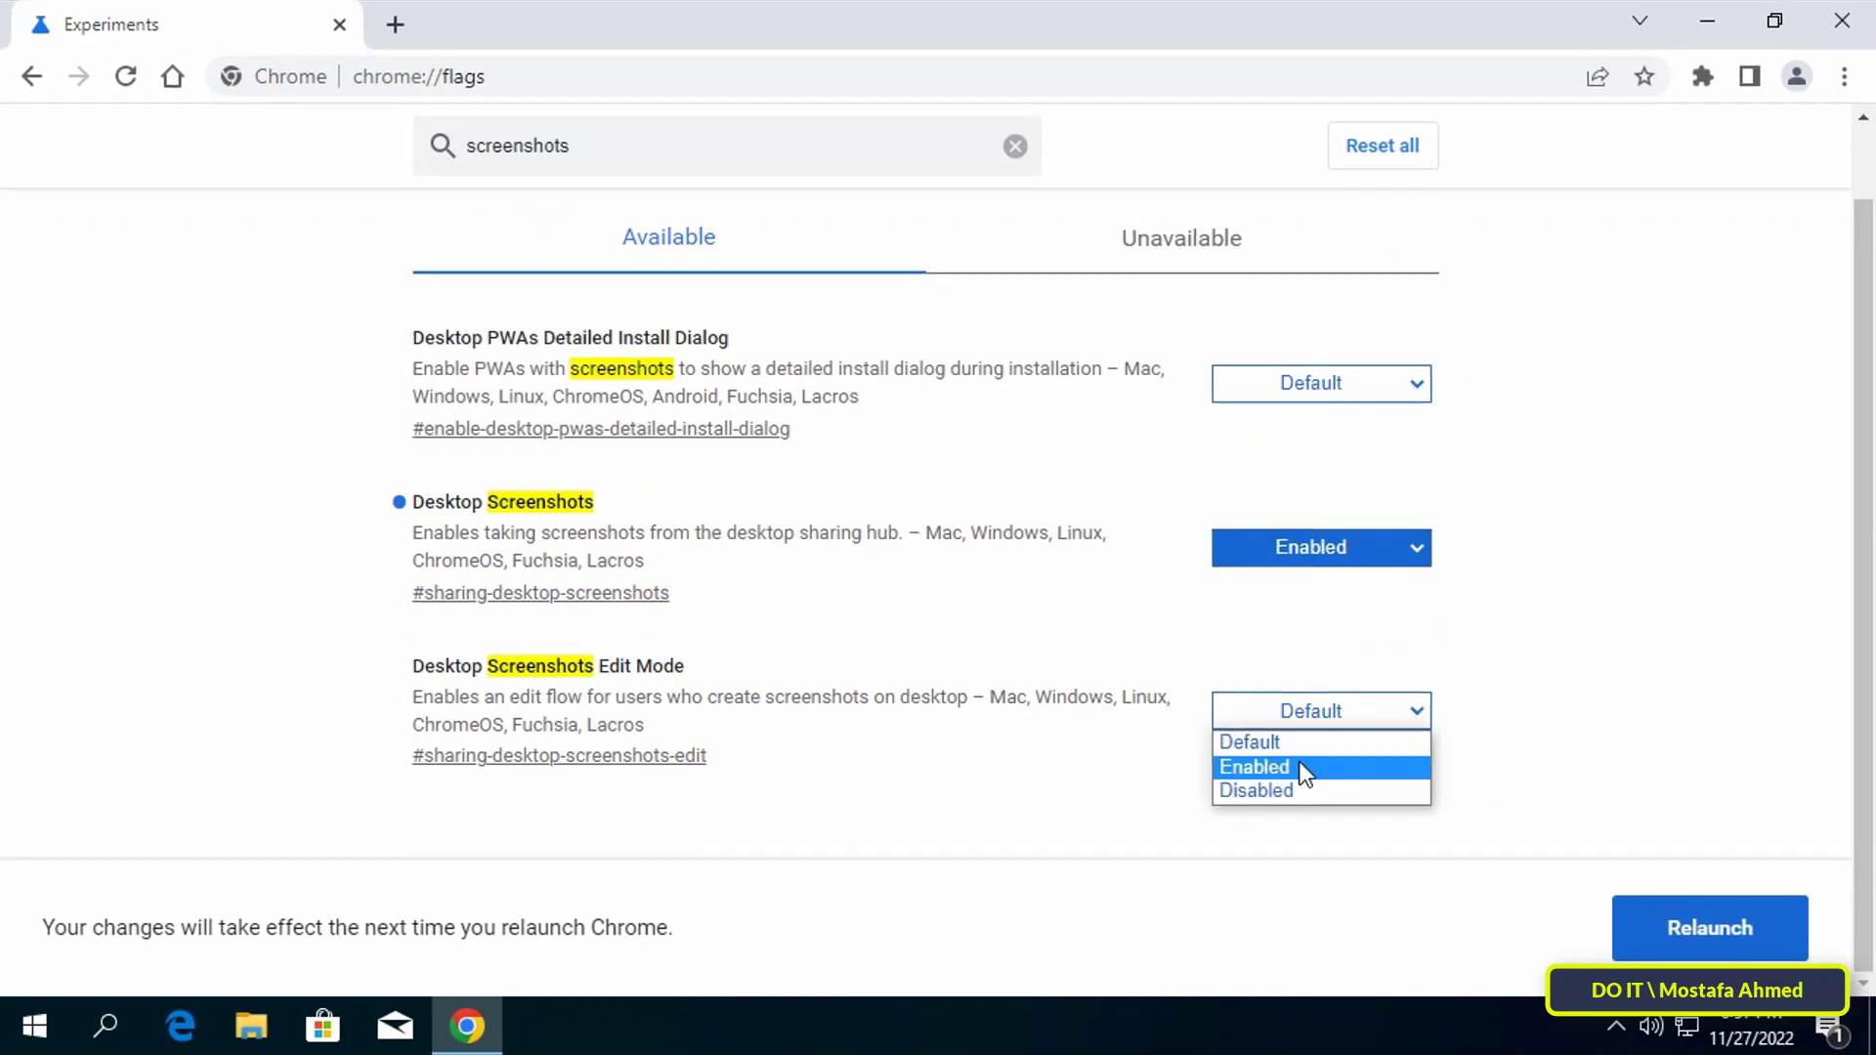
{"action": "left_click", "coordinate": [1255, 766]}
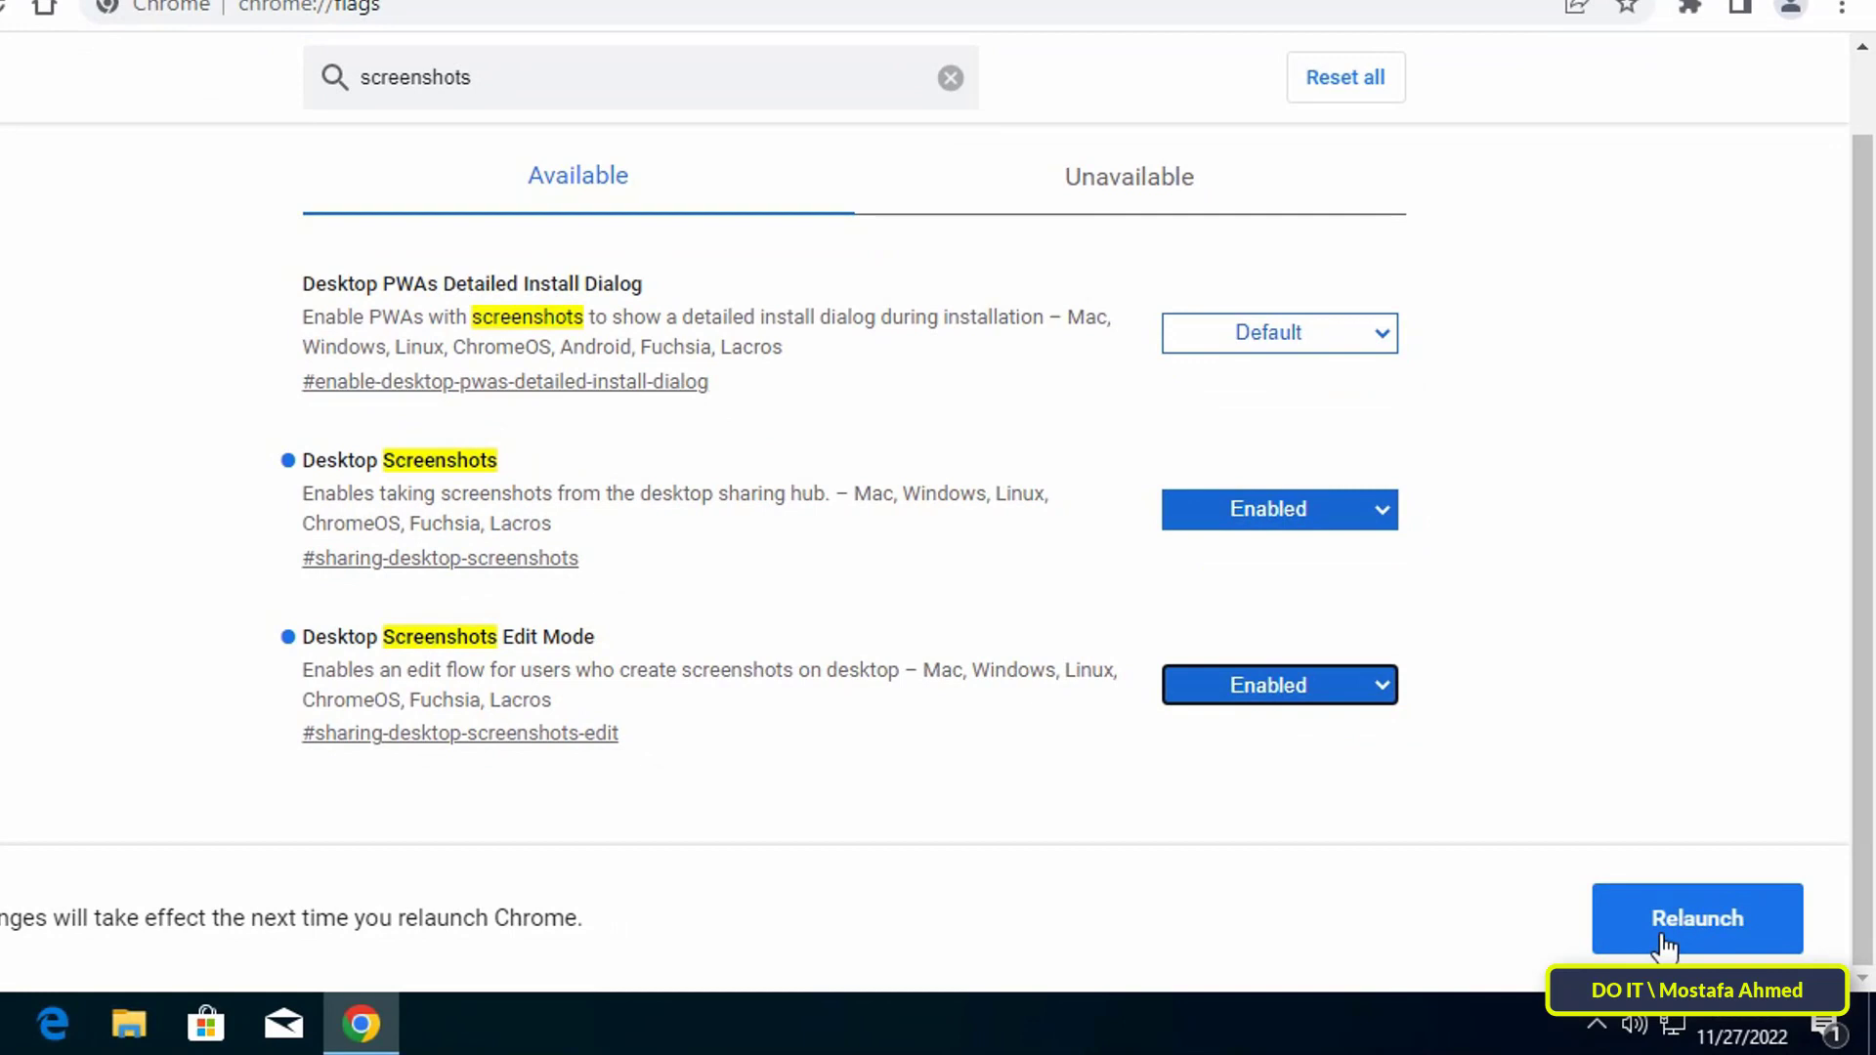
- Relaunch Chrome so the two enabled screenshot flags take effect
{"action": "left_click", "coordinate": [1696, 918]}
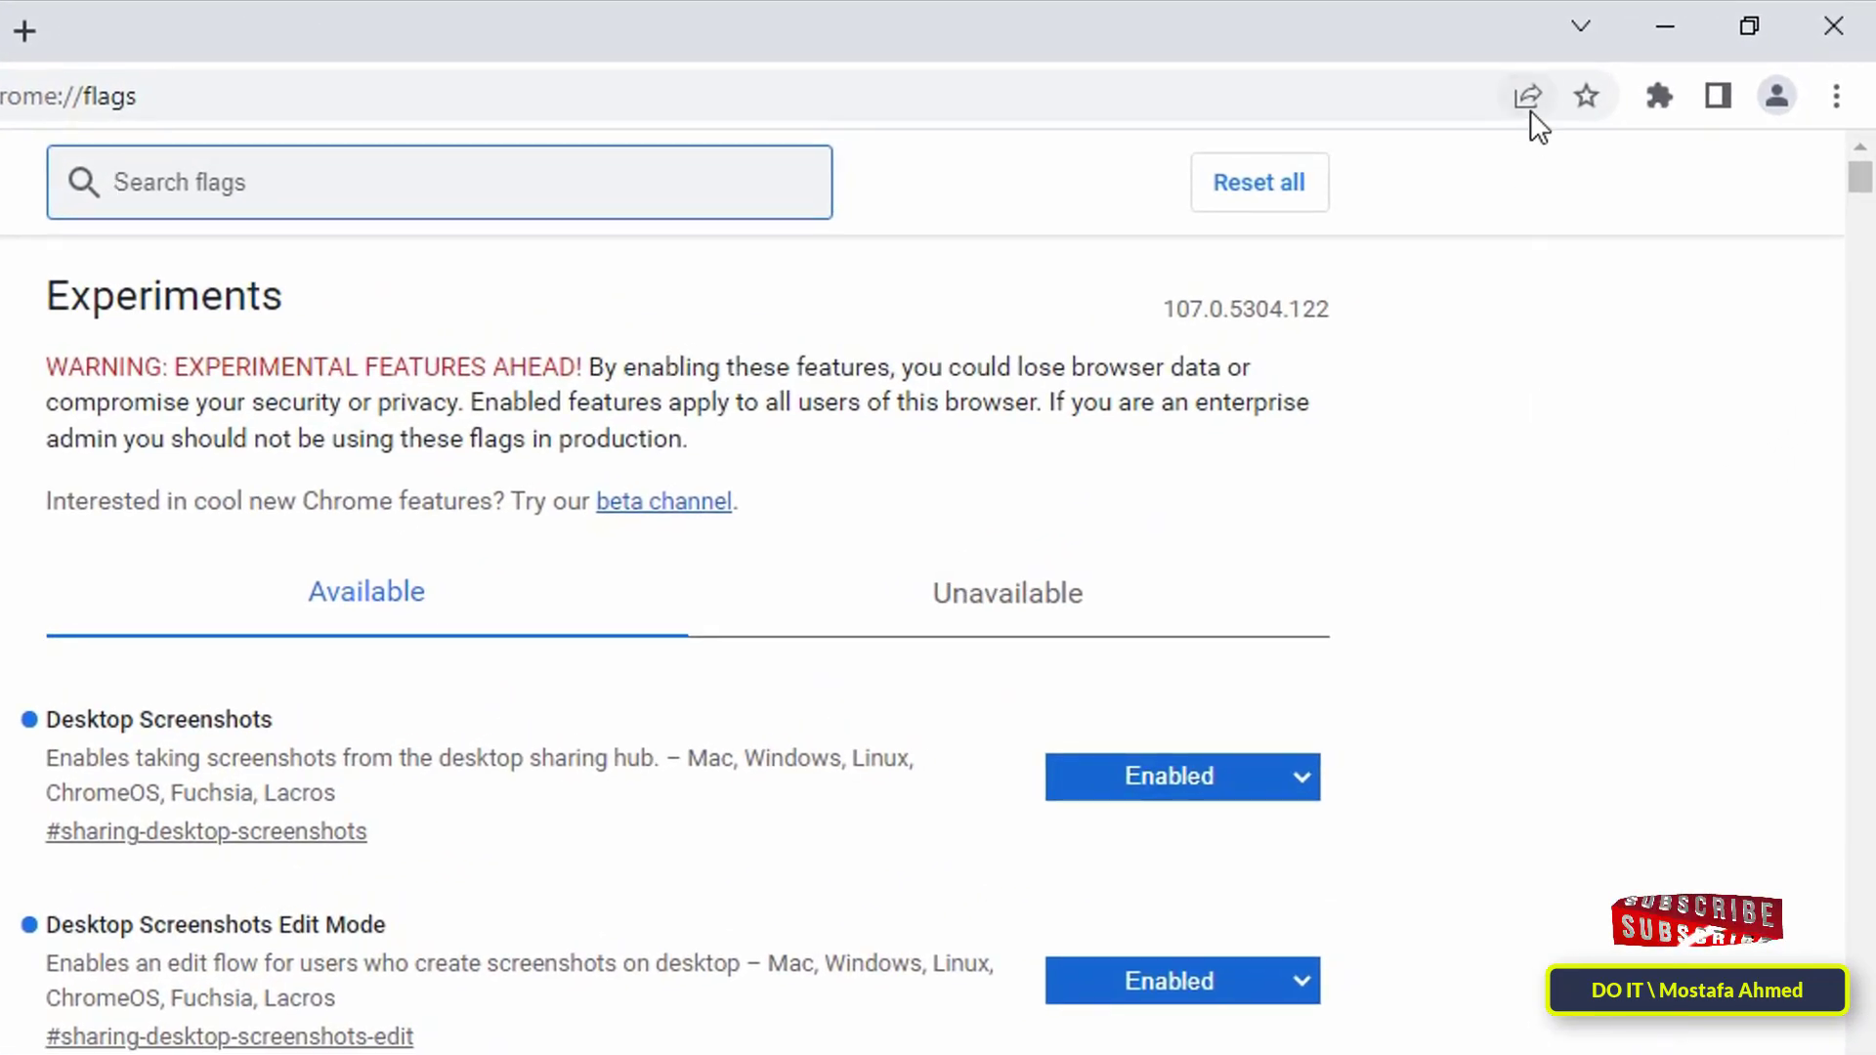
{"action": "mouse_move", "coordinate": [1528, 96]}
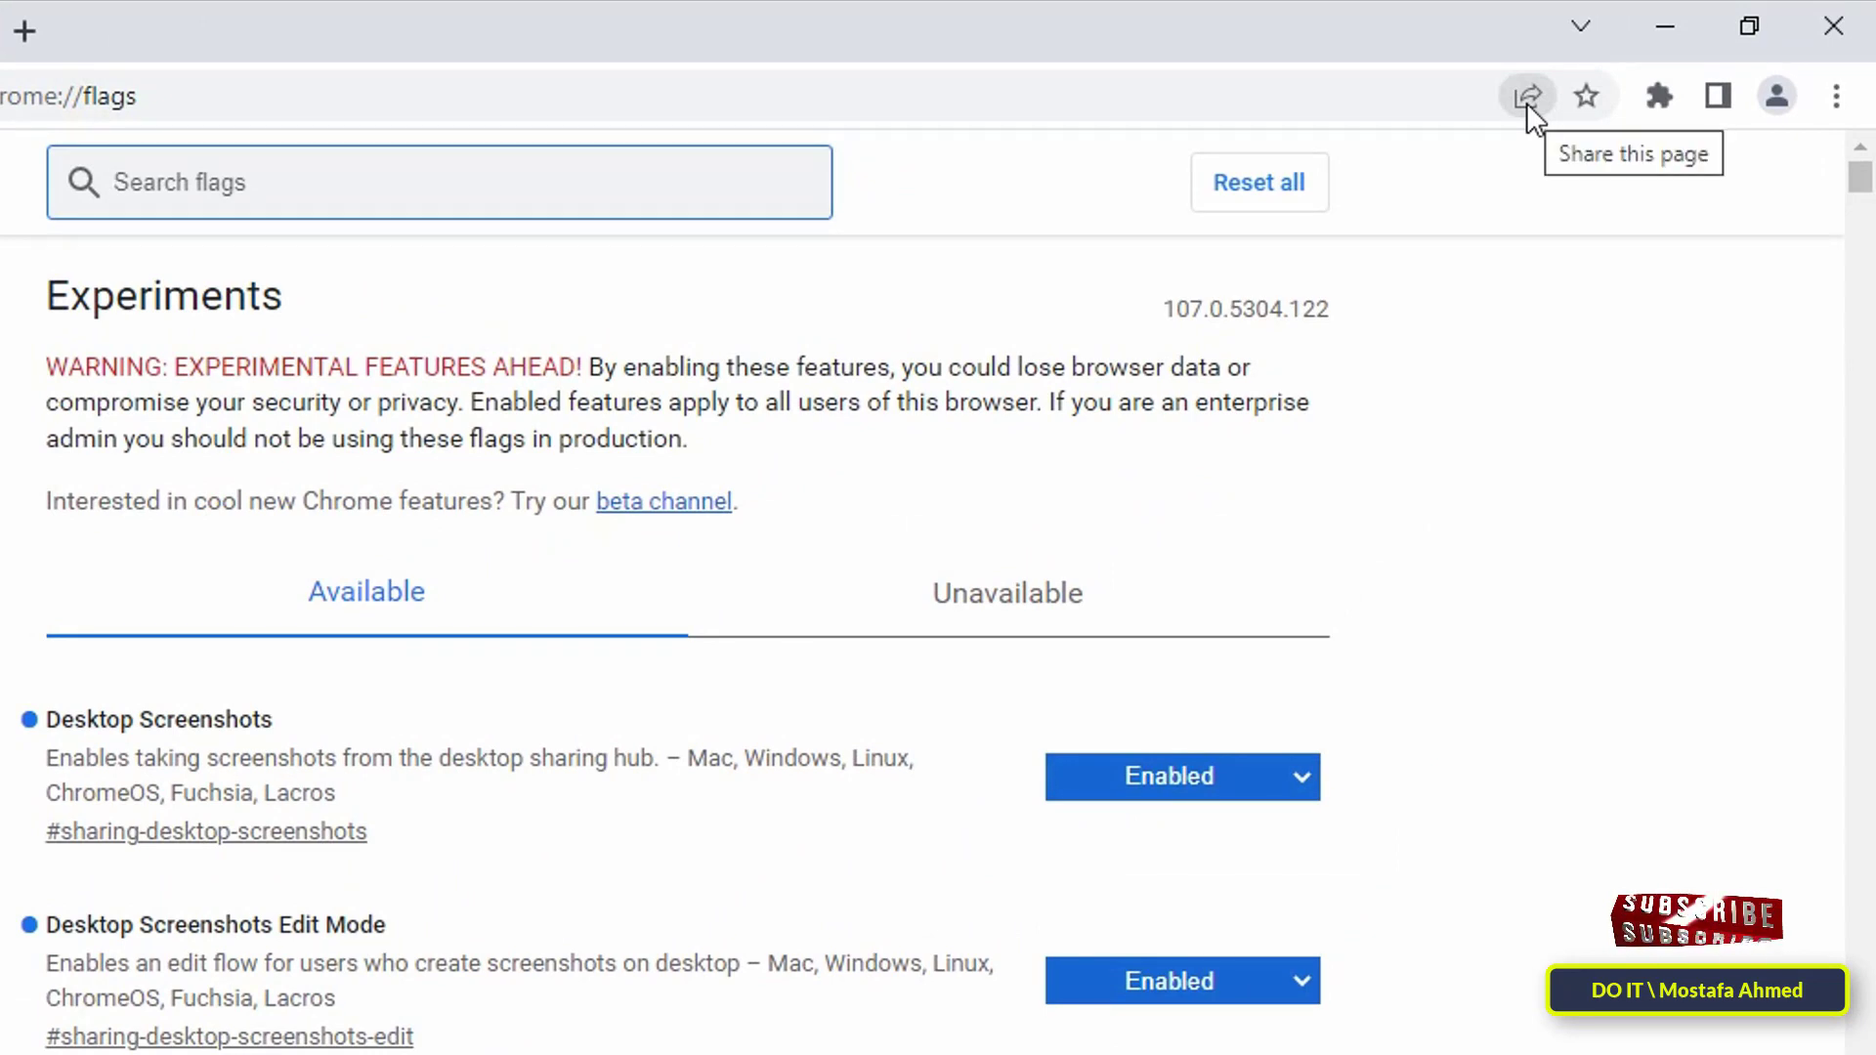
- Capture the Desktop Screenshots entry via Share > Screenshot and download it as a PNG
{"action": "left_click", "coordinate": [1527, 96]}
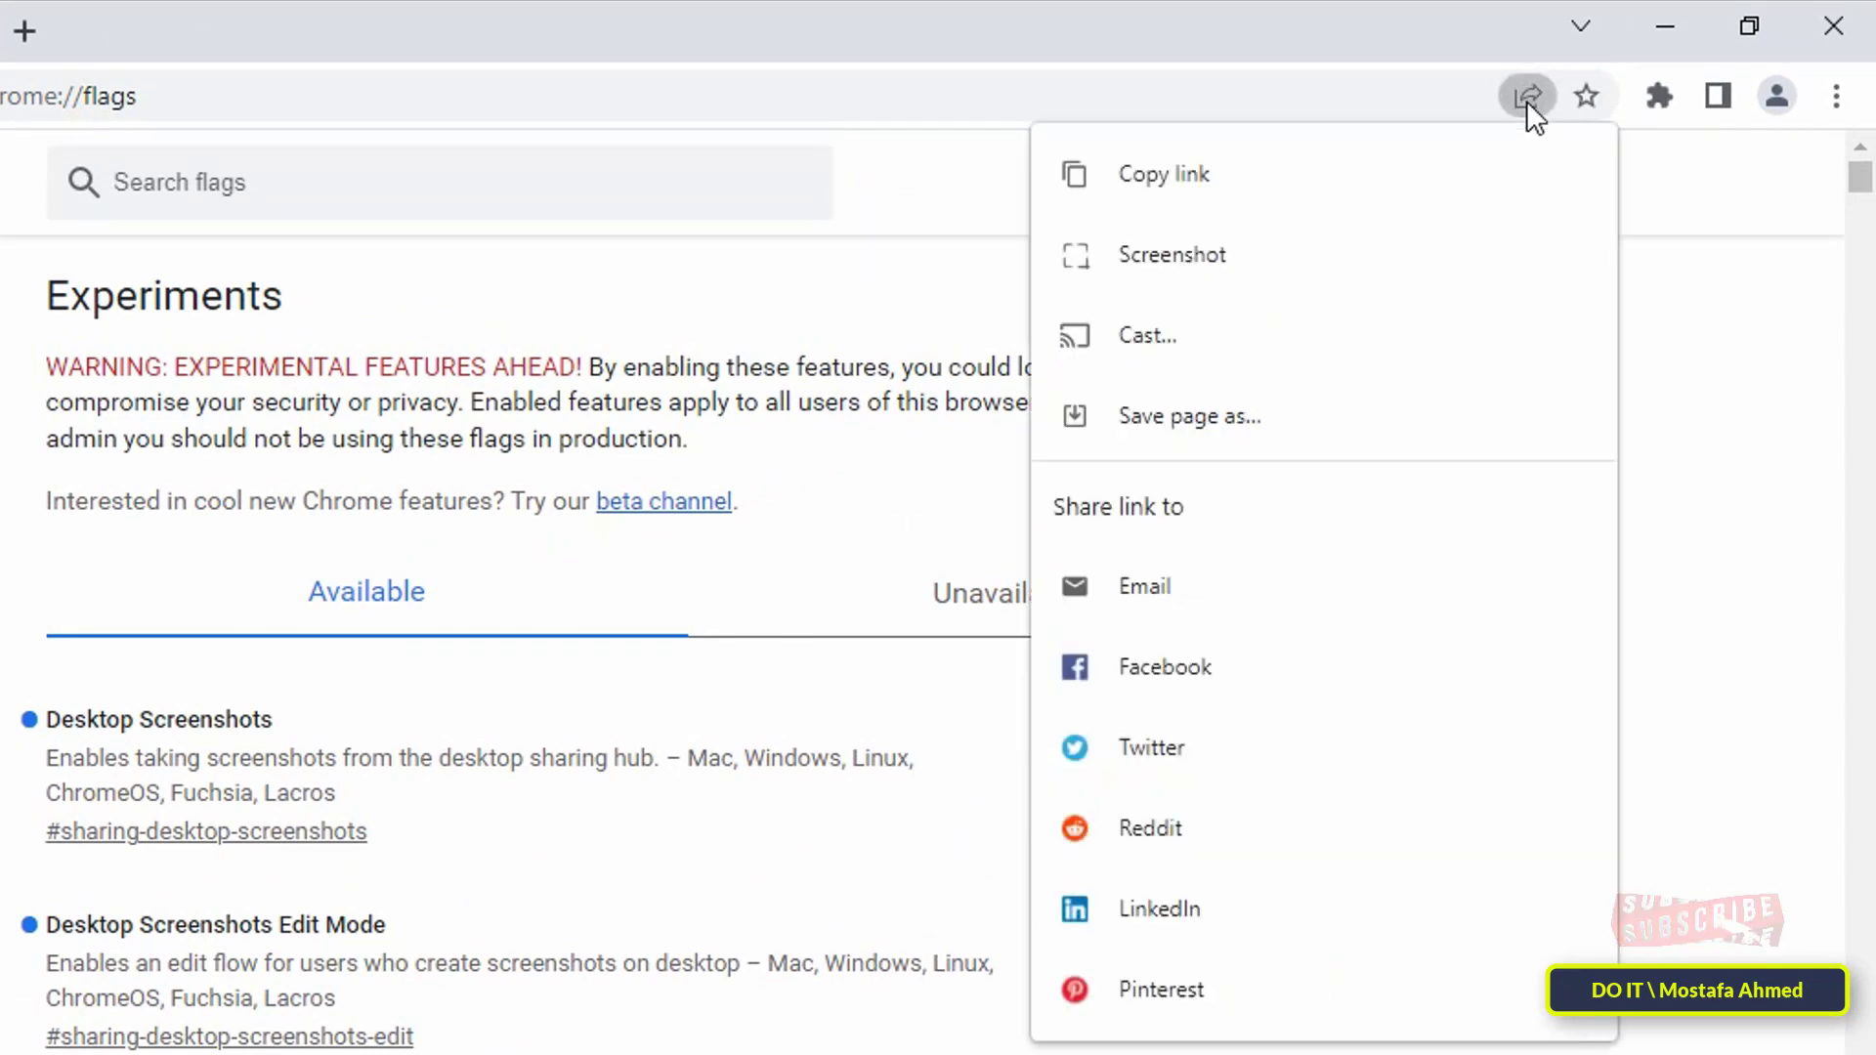
{"action": "mouse_move", "coordinate": [1250, 254]}
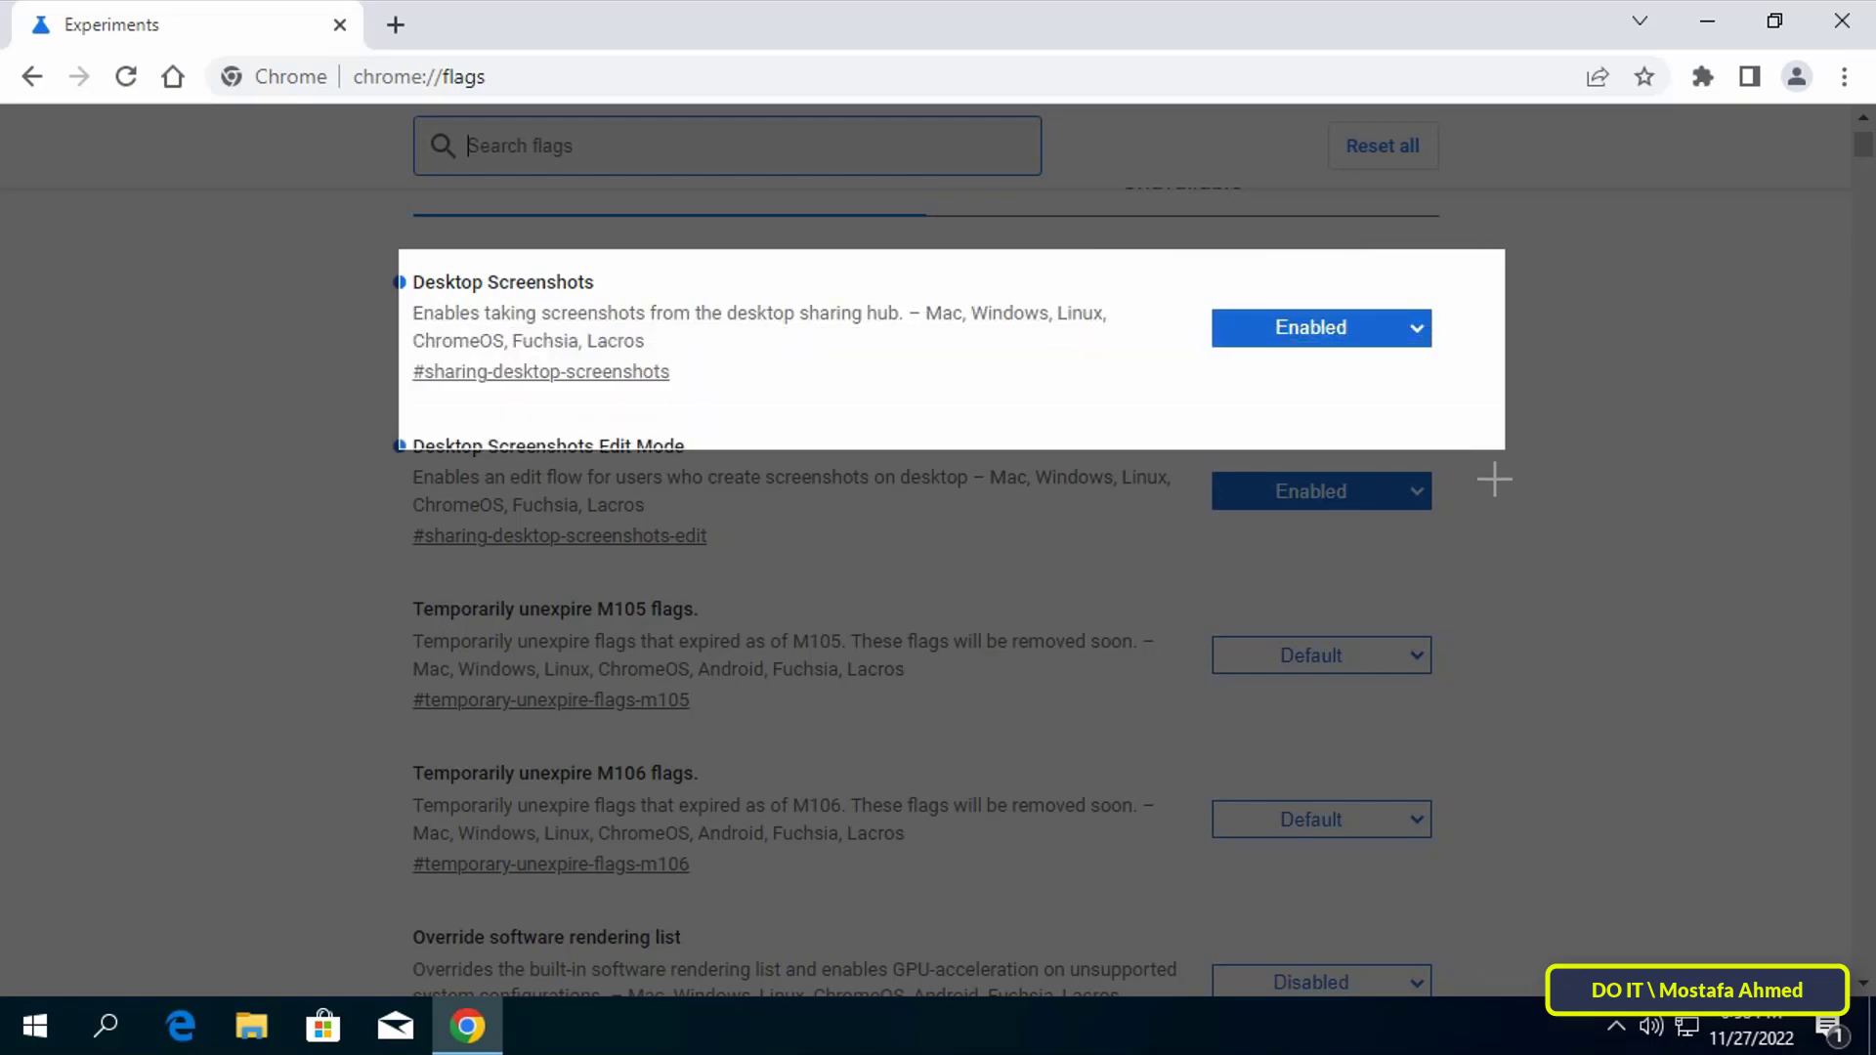
{"action": "left_click", "coordinate": [1321, 491]}
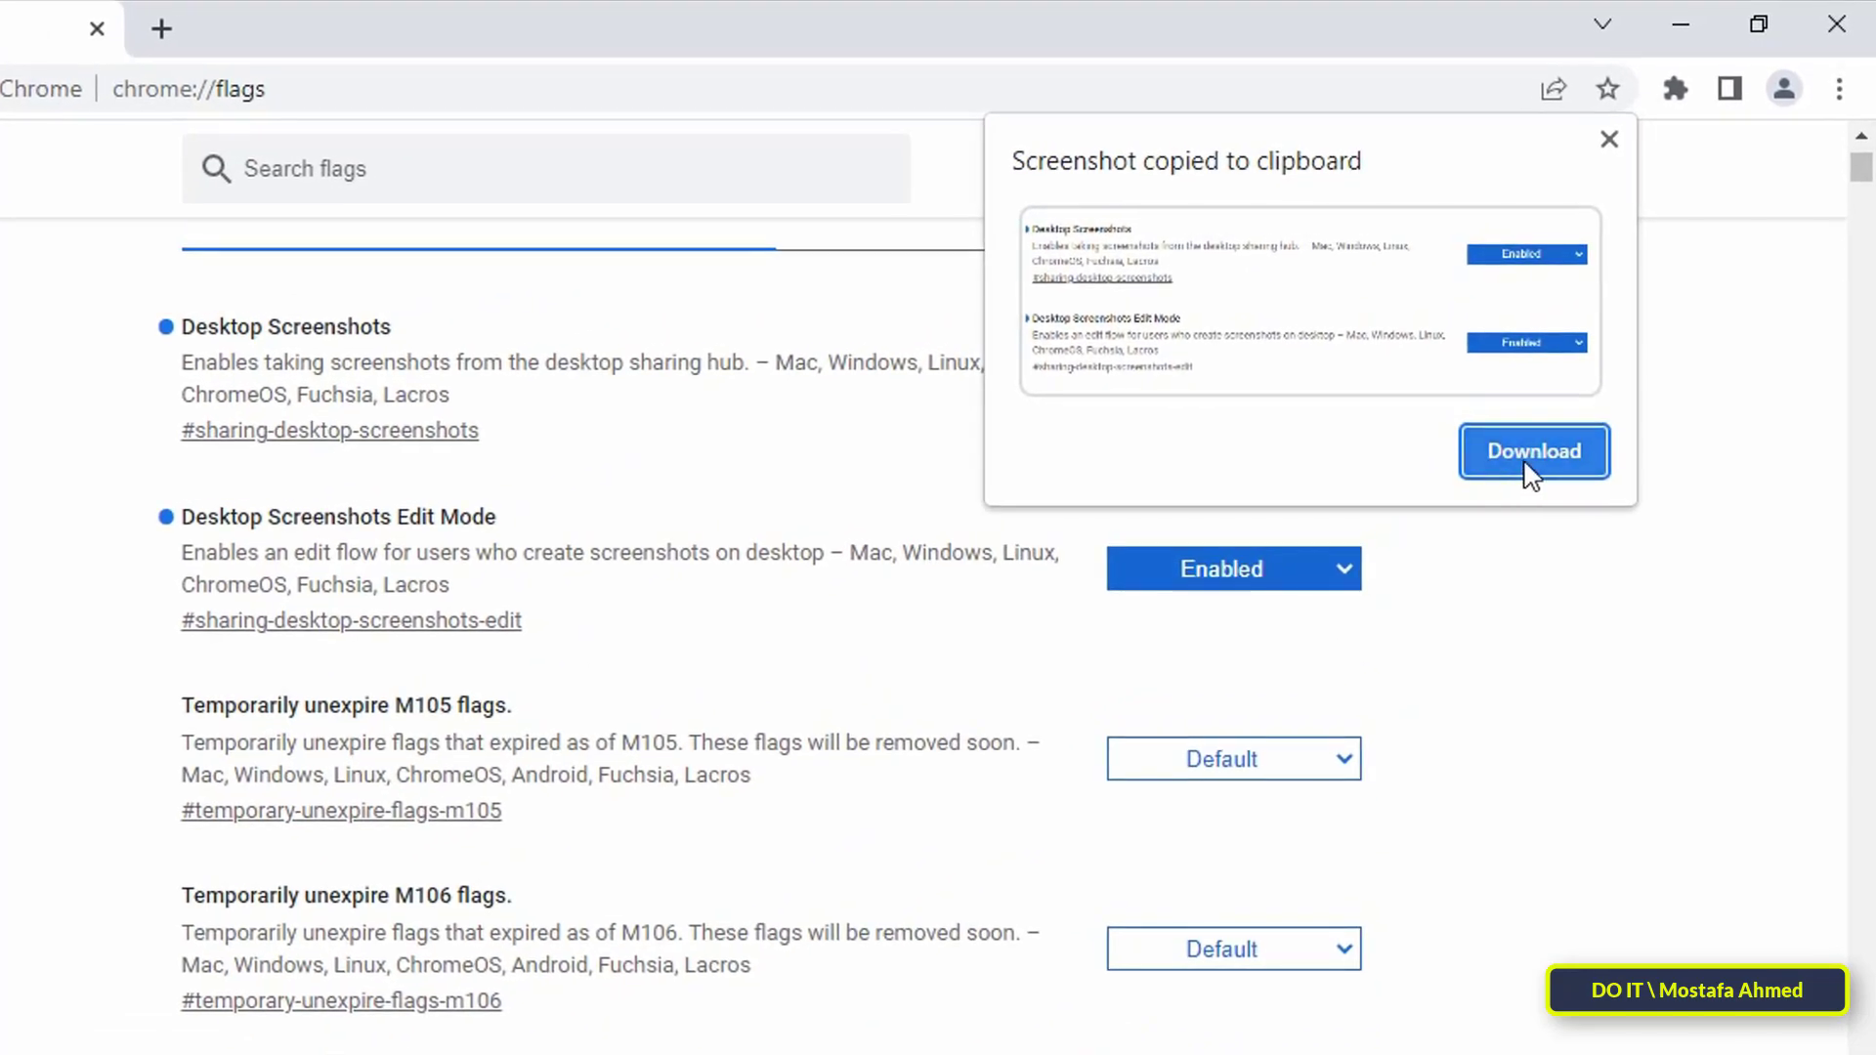
{"action": "left_click", "coordinate": [1532, 452]}
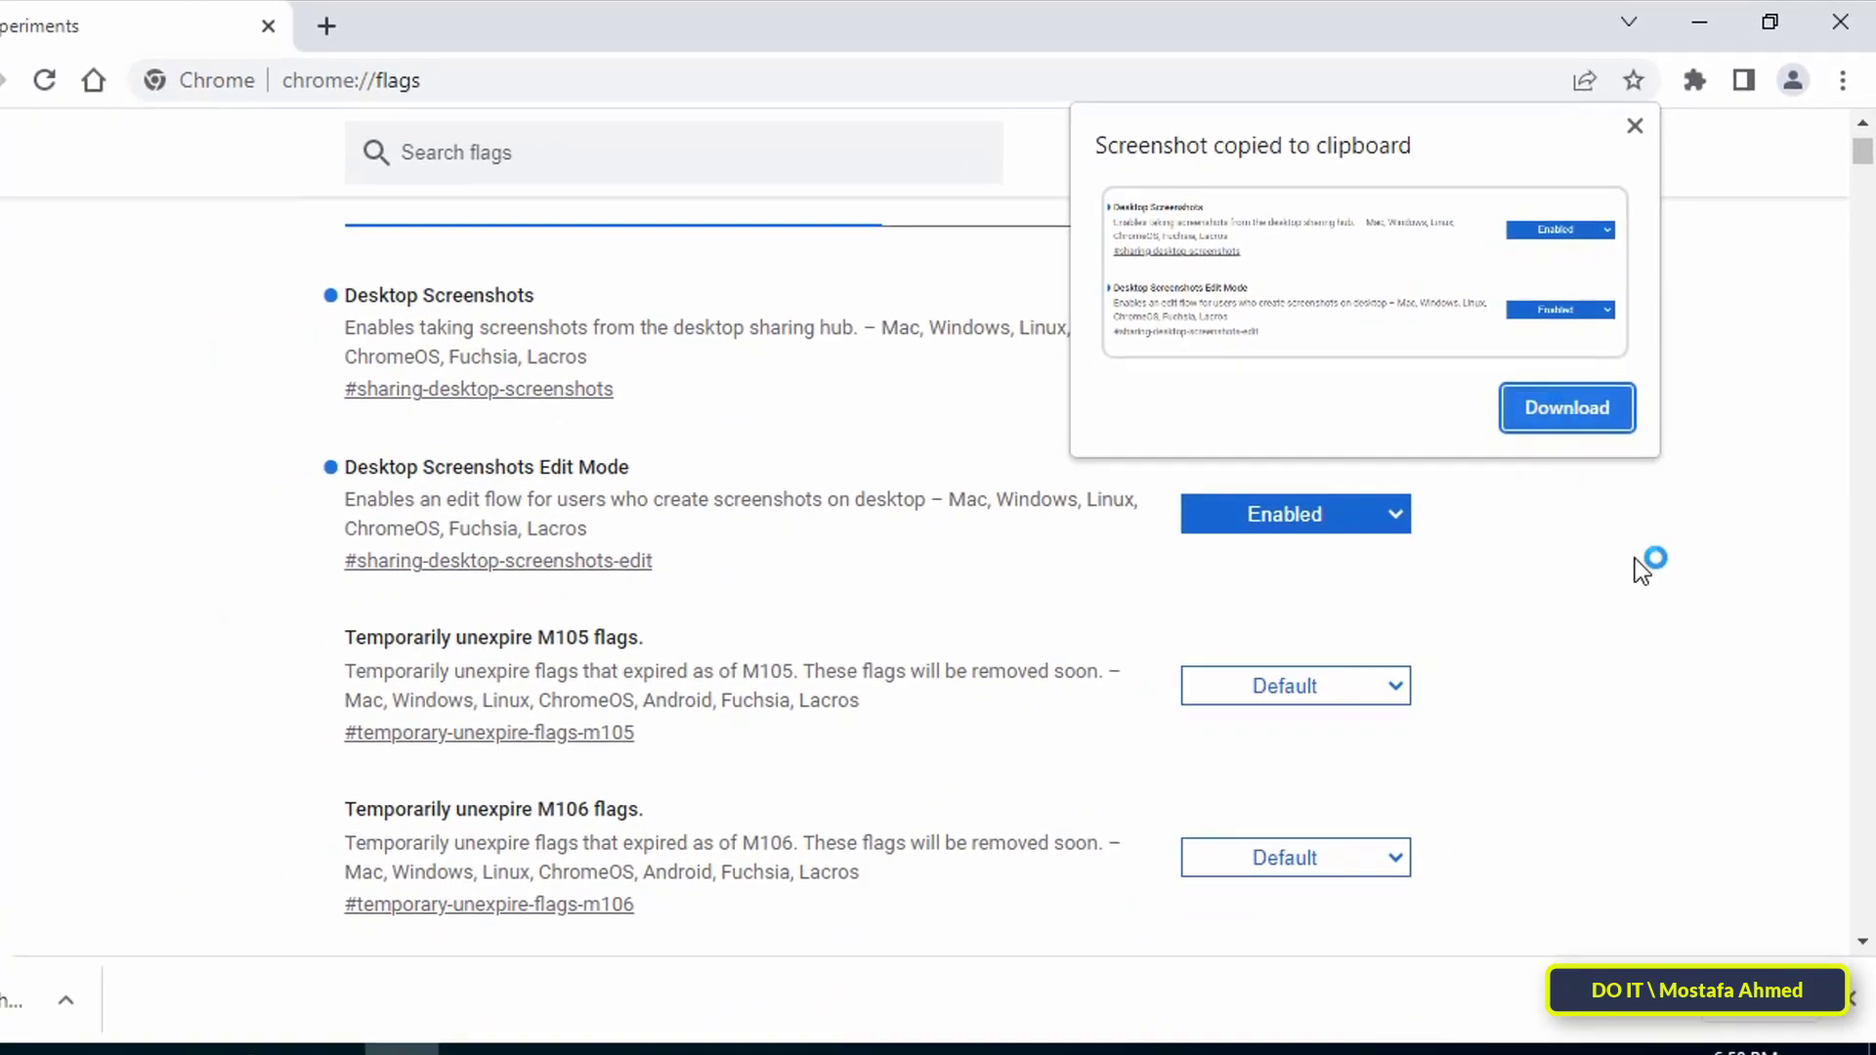
{"action": "left_click", "coordinate": [1565, 406]}
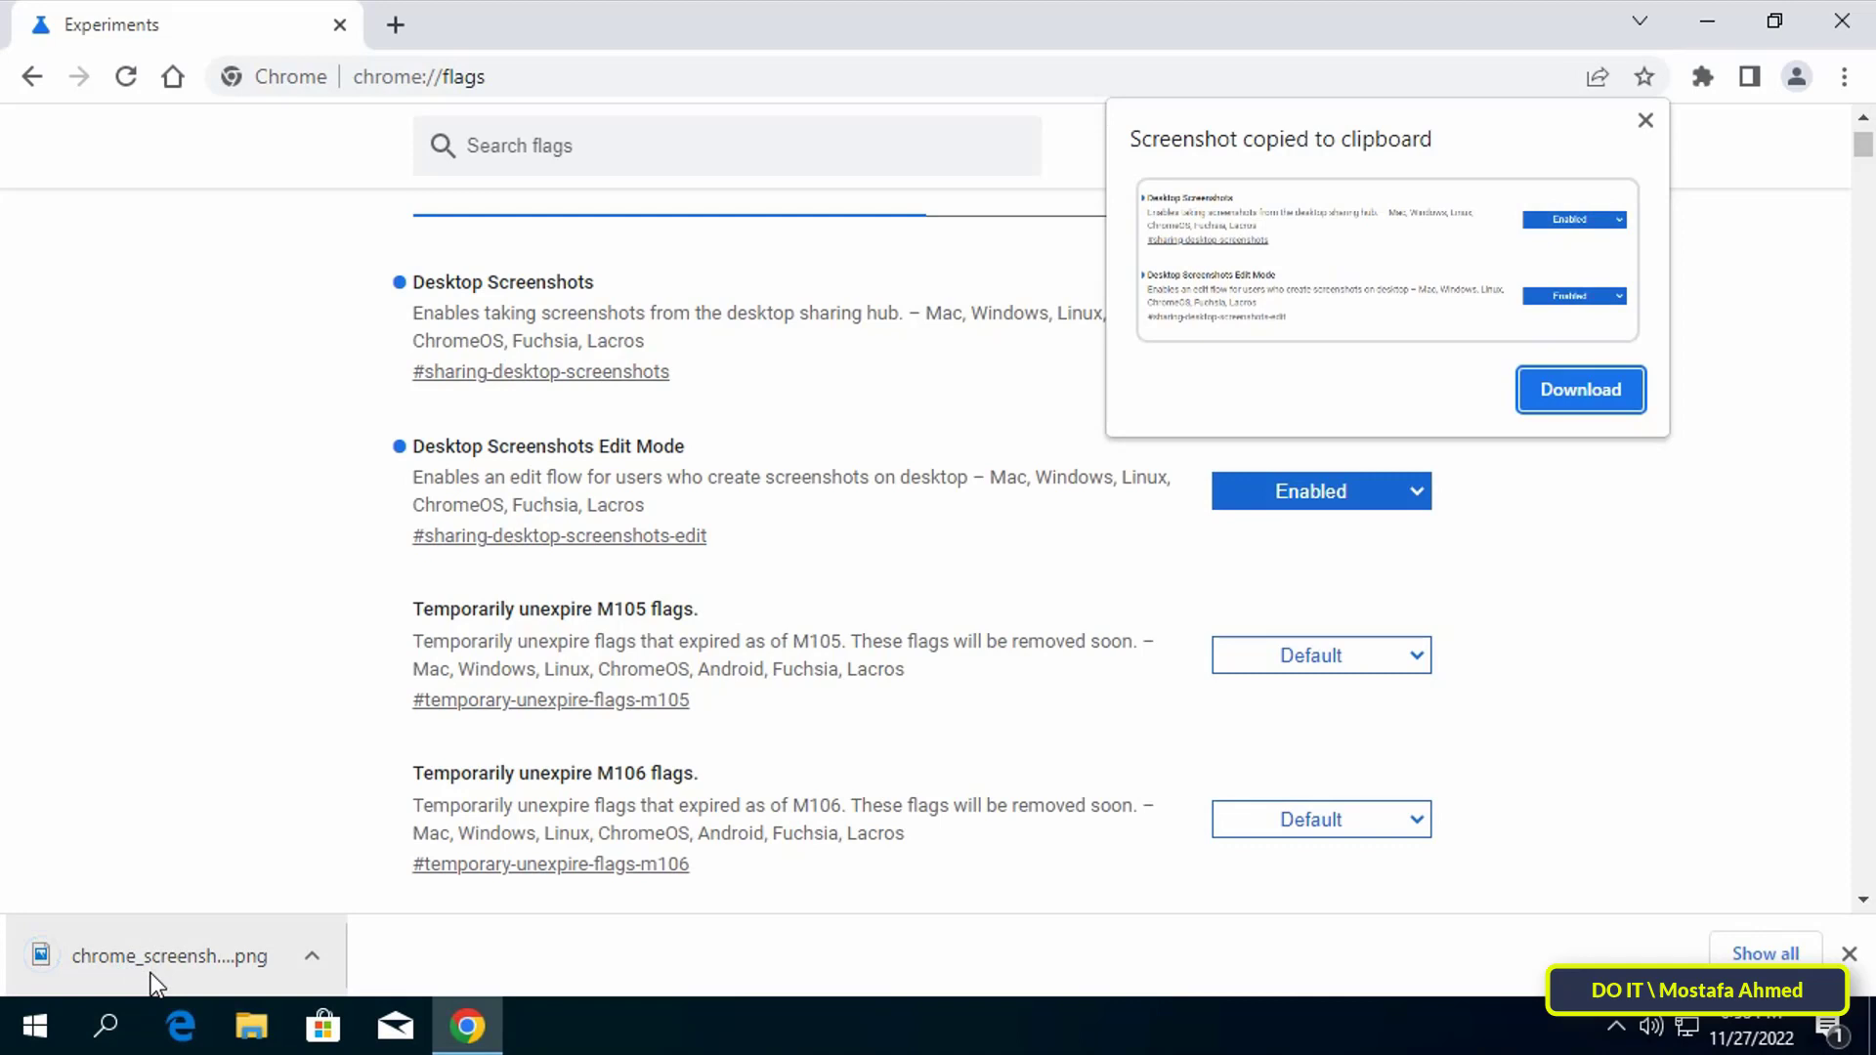